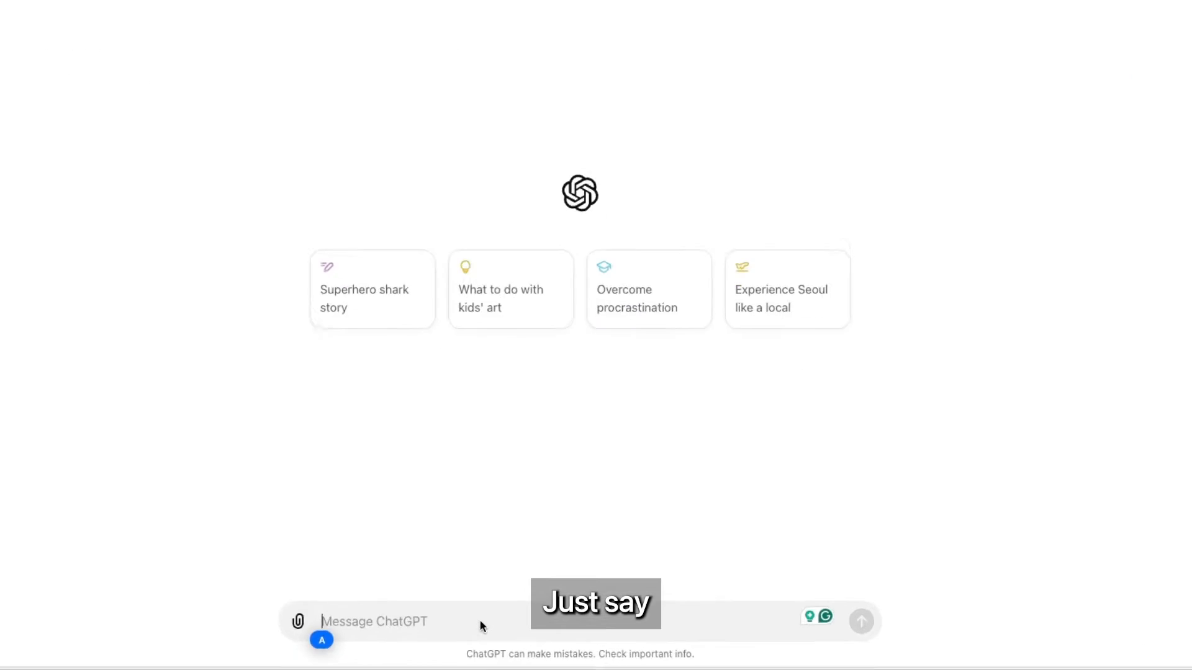
Ask ChatGPT for a survey form covering big data analytics, data visualization and predictive analytics from last week's workshop
type("Please create a s")
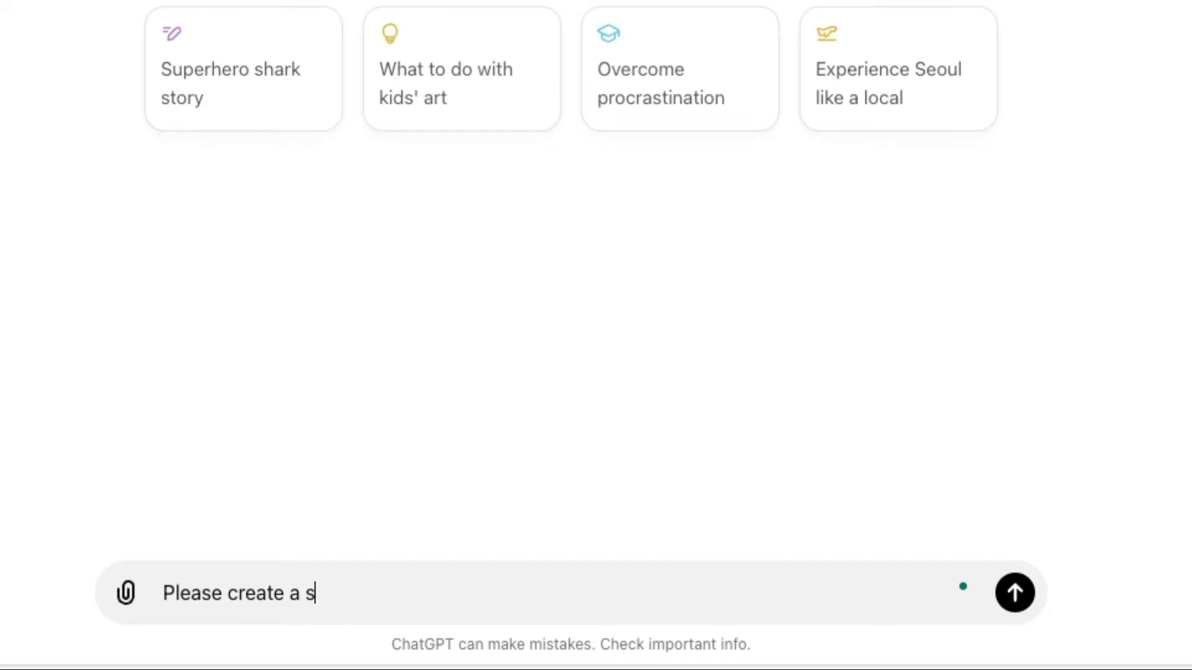
type("urvey form for a")
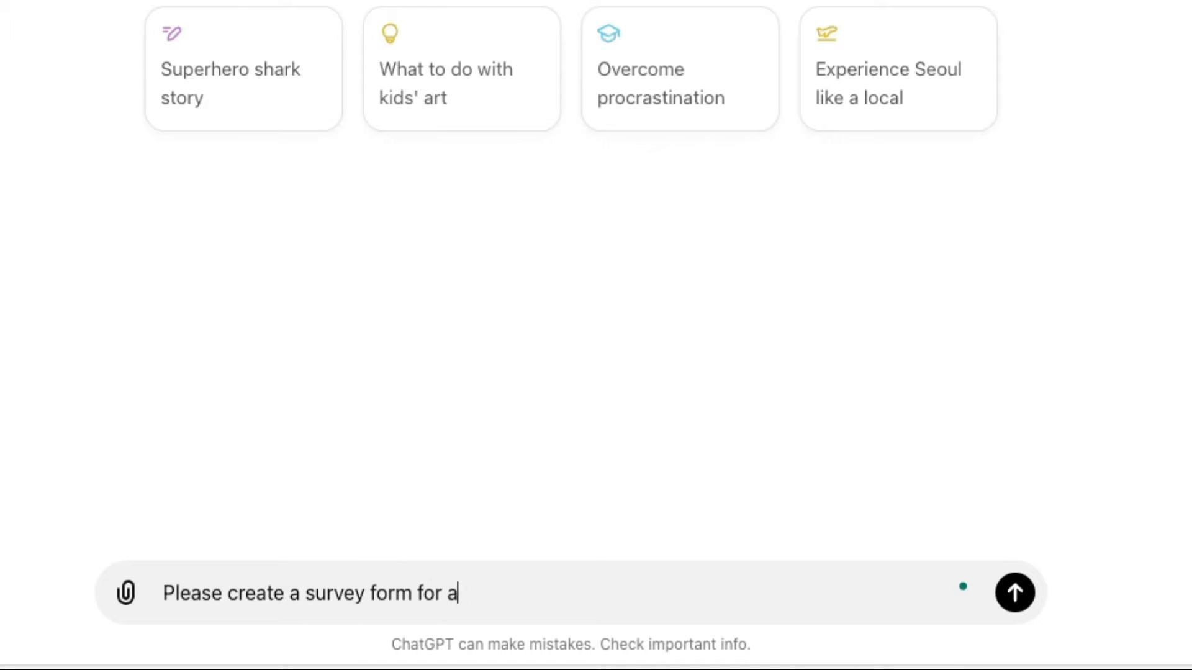
type("data science workshop that I have c")
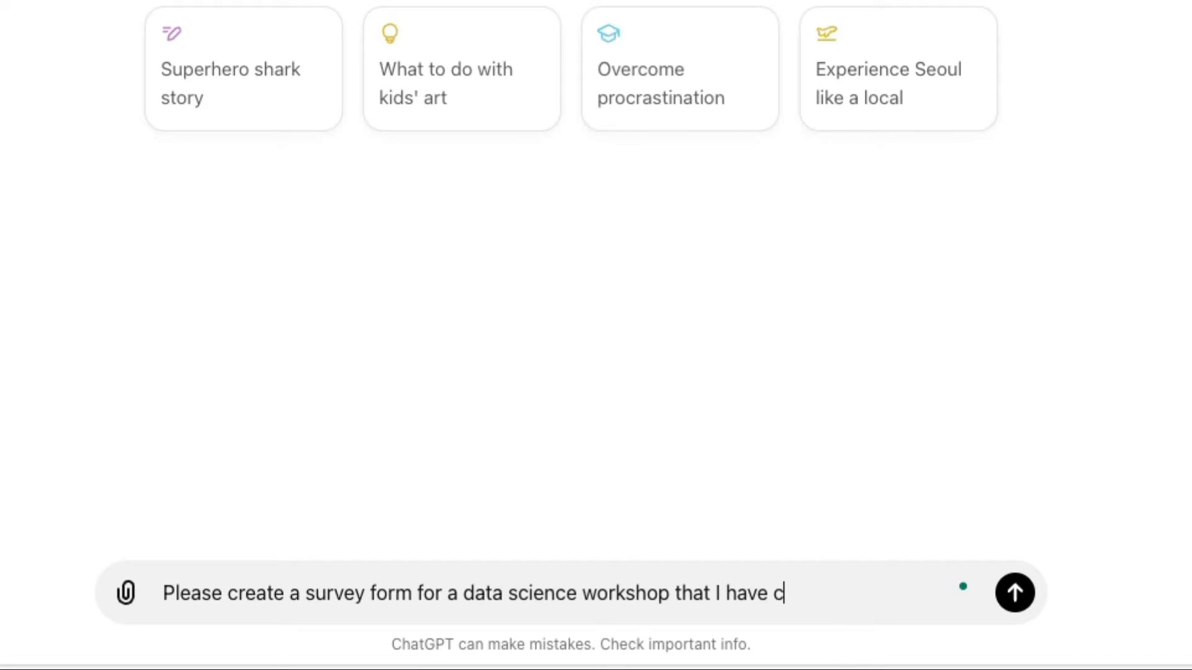
type("onducted last weekend. It was 2 days workshop, which I covered")
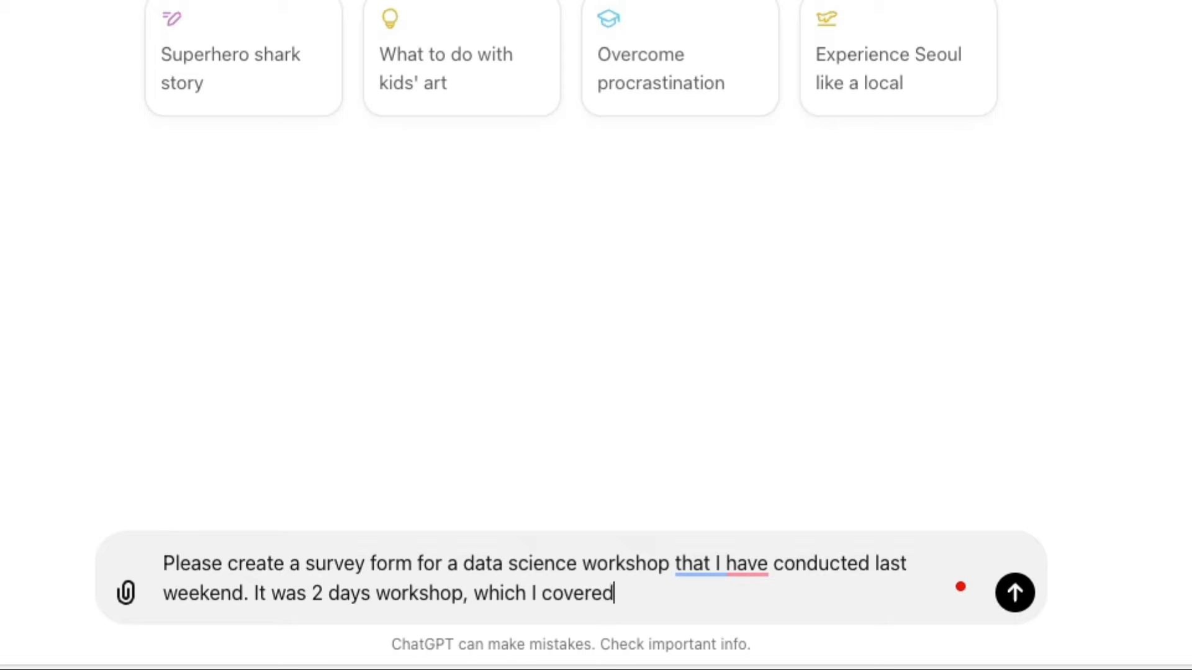
type("big data analytics, data visualization,")
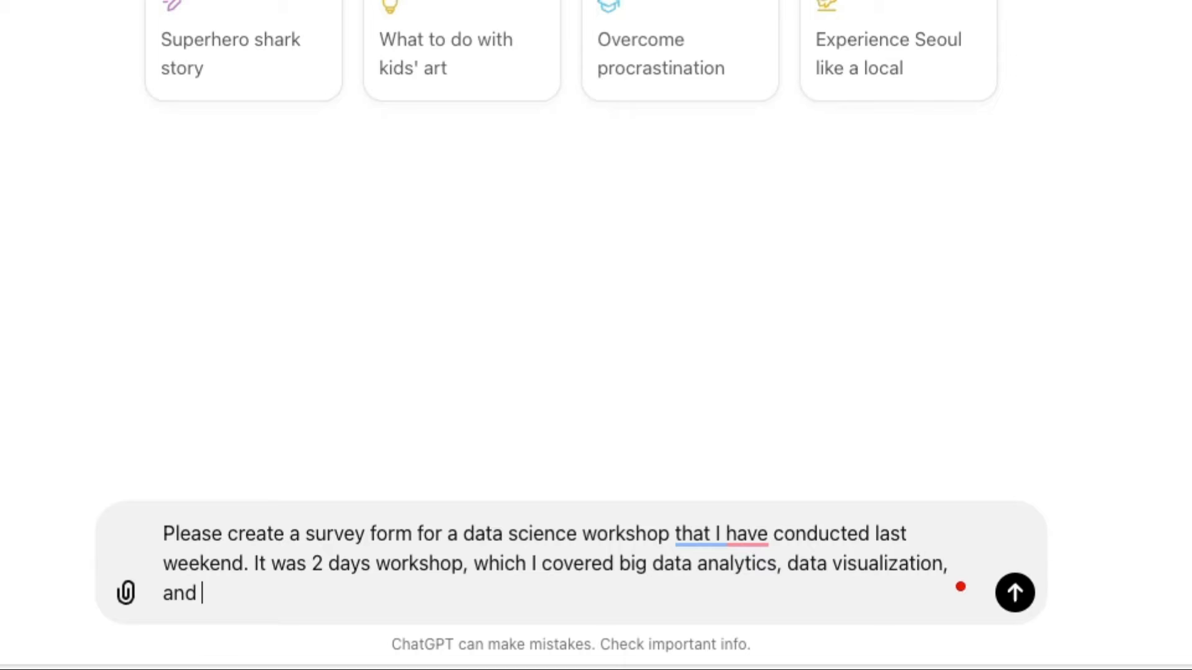
type("predictive analyt")
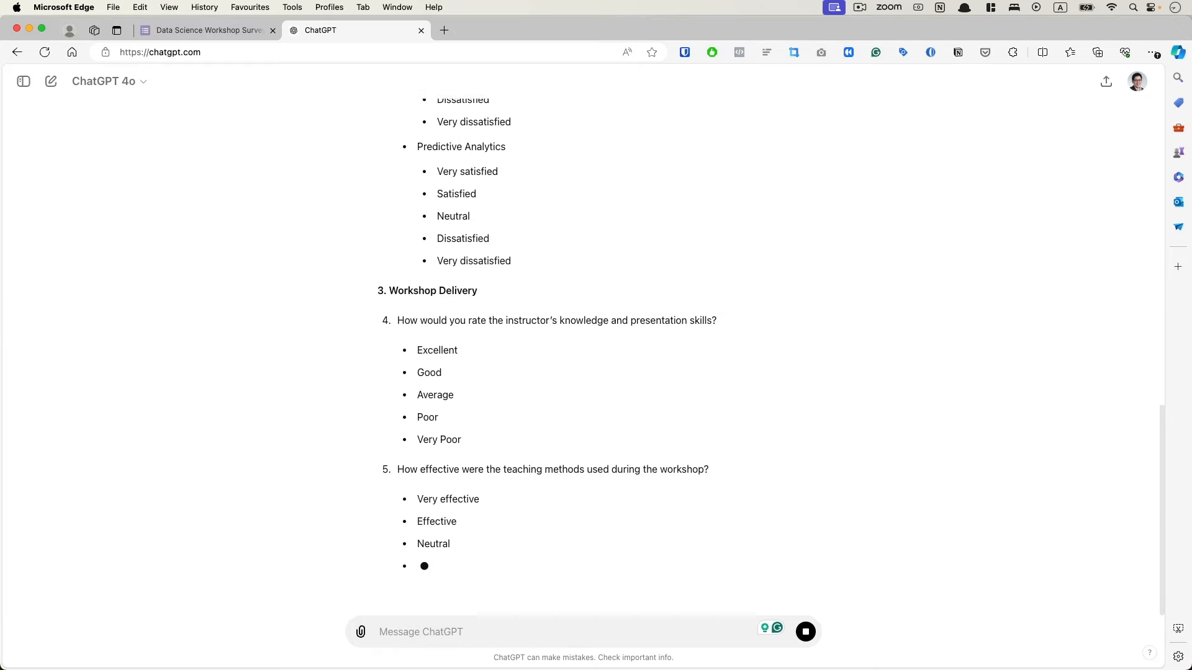
scroll("down", 3)
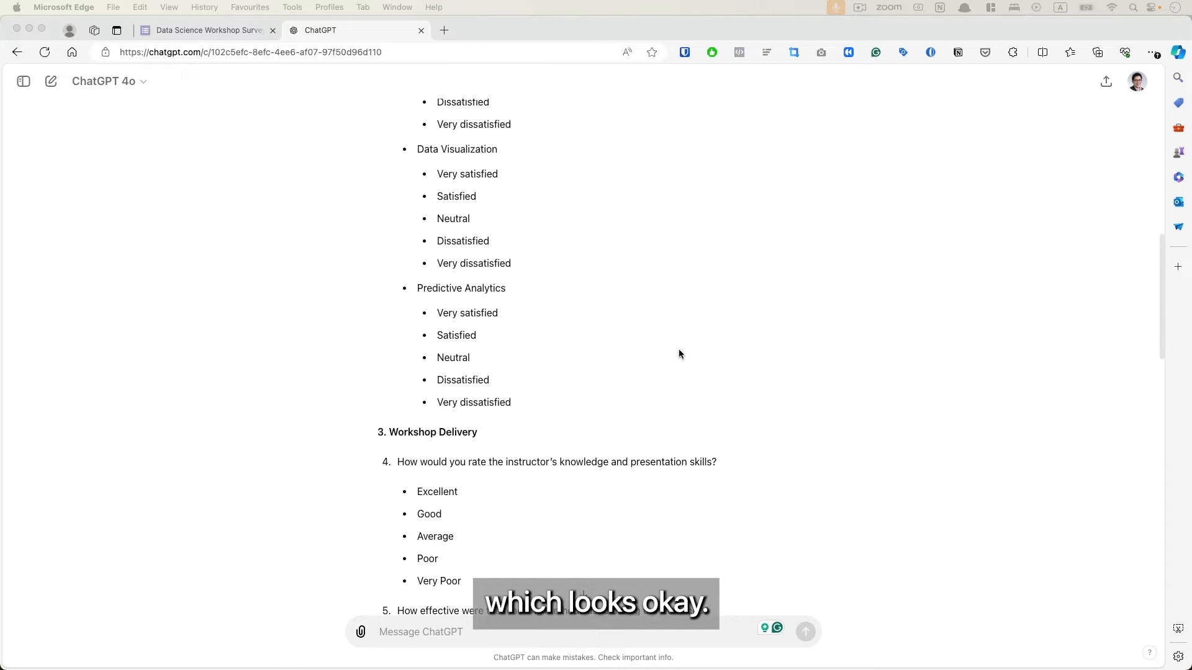
scroll("up", 3)
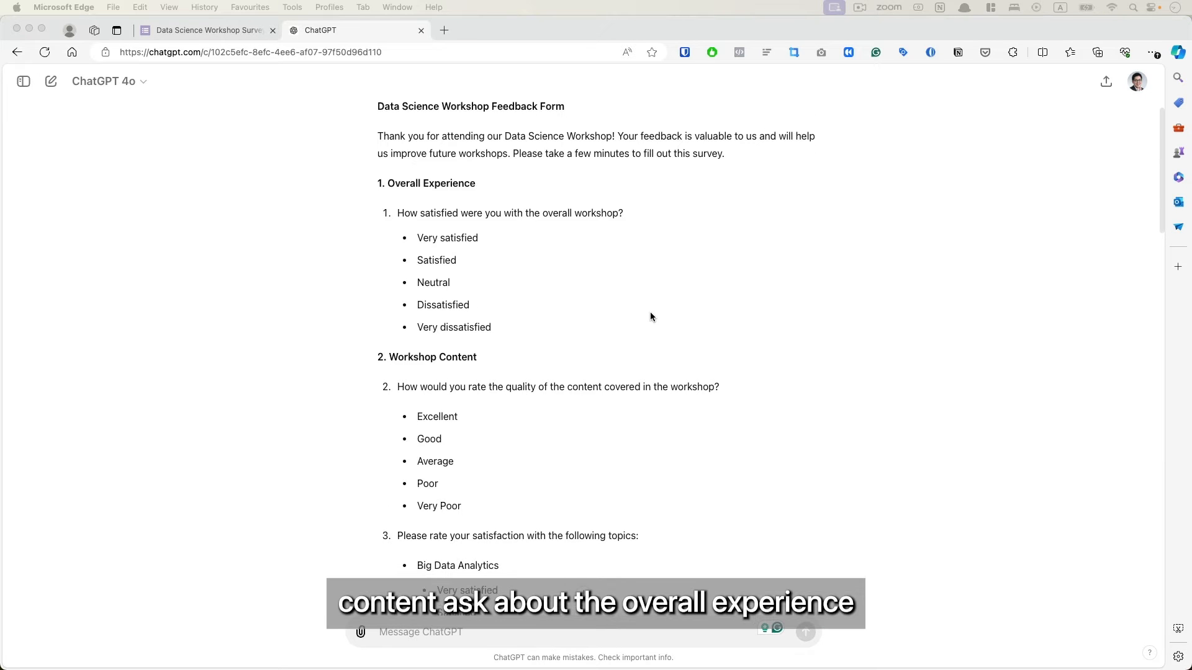
scroll("down", 3)
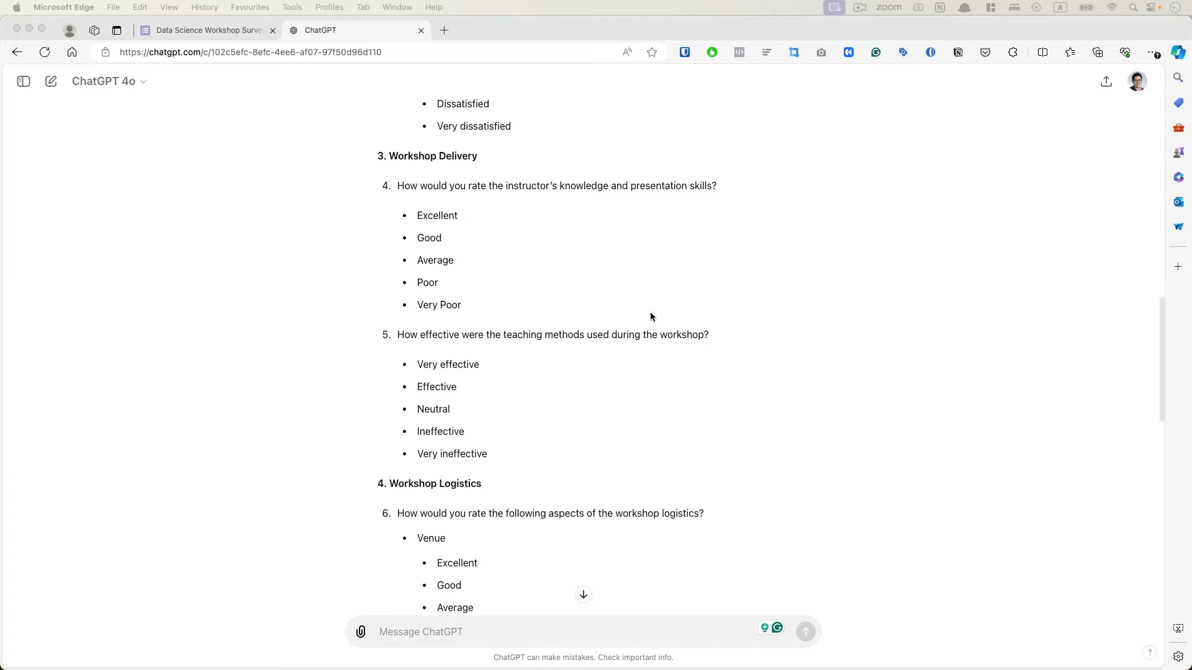
scroll("down", 3)
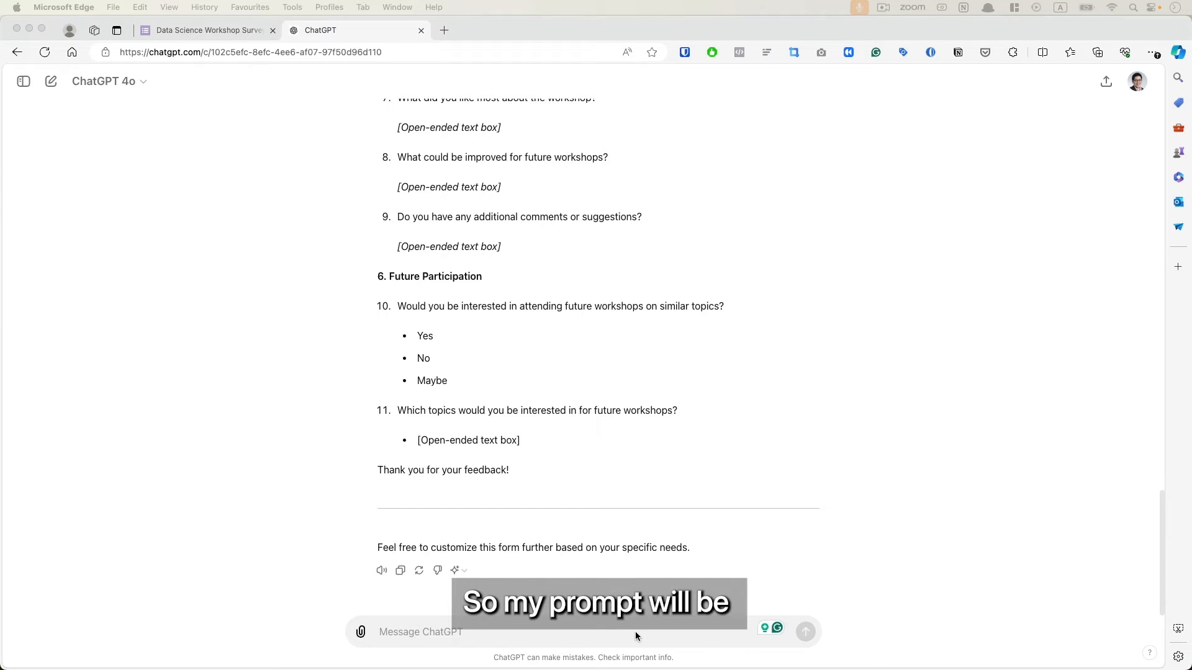
Ask ChatGPT to write a Google script that turns the survey into a Google Form and read the returned code
type("Please write a Google script that t")
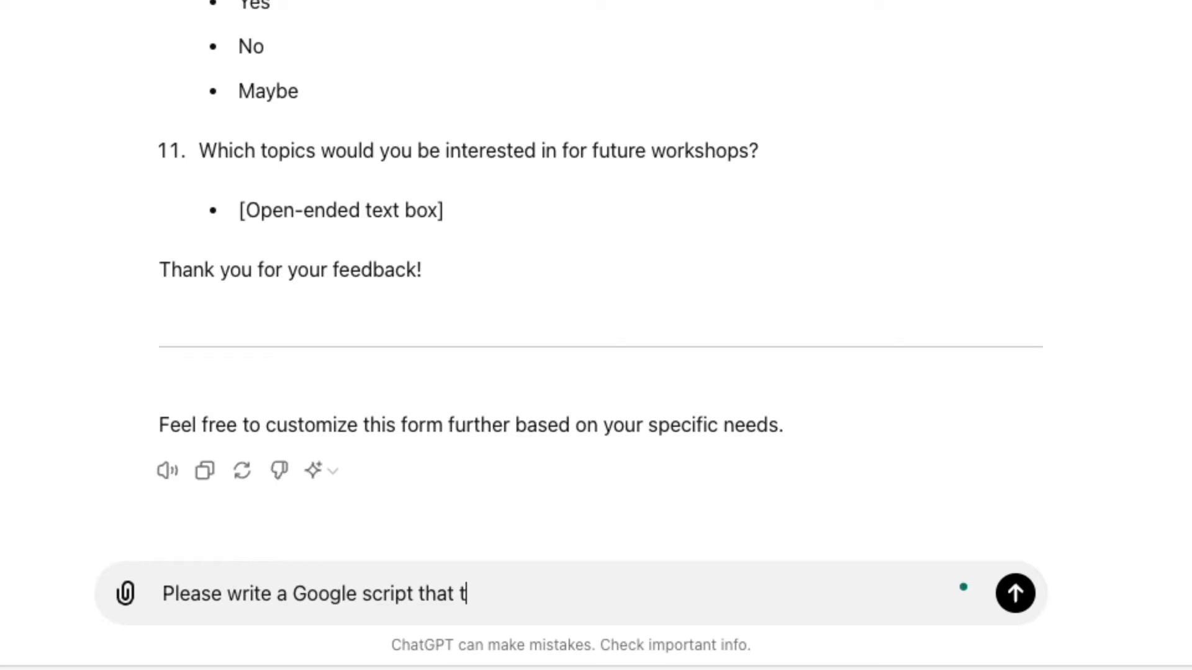
type("urns this survey form into a Go")
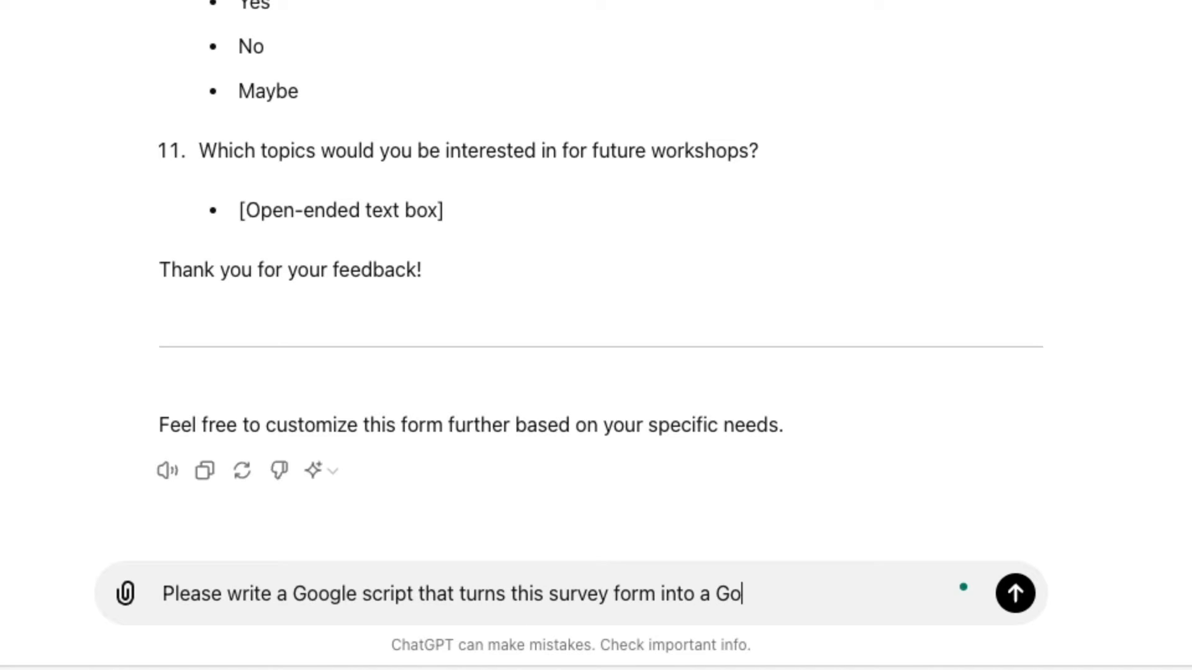
left_click(1014, 593)
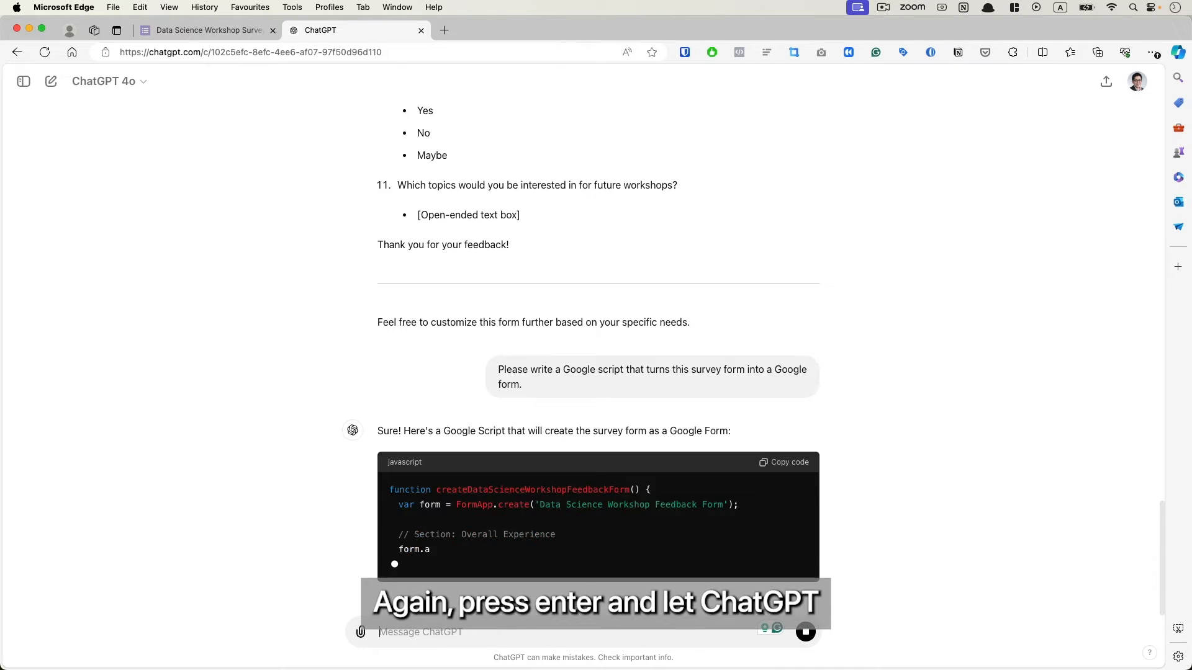
scroll("down", 3)
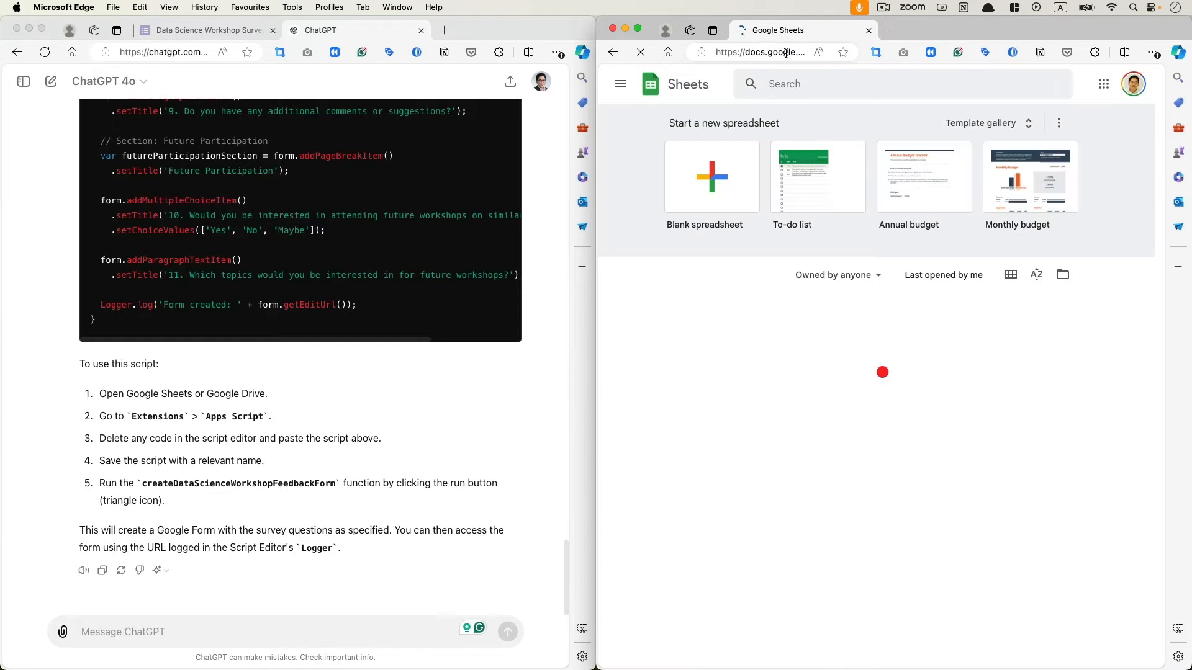
Start a blank Google Sheets spreadsheet and open its Apps Script editor from Extensions
left_click(710, 177)
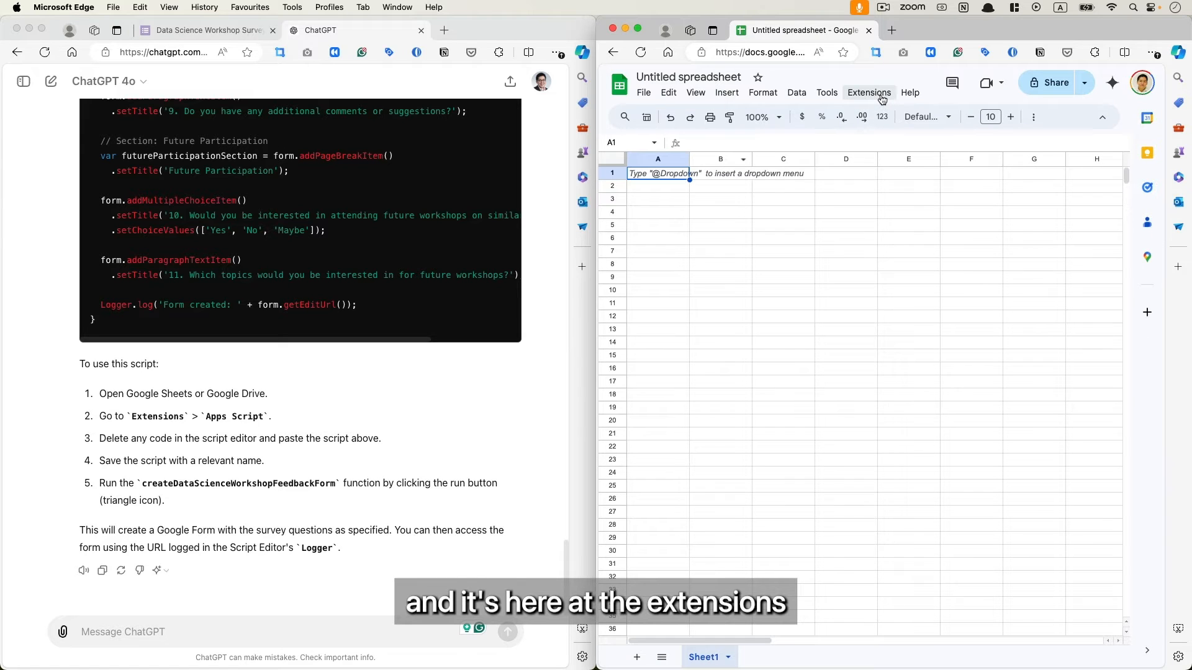
left_click(867, 92)
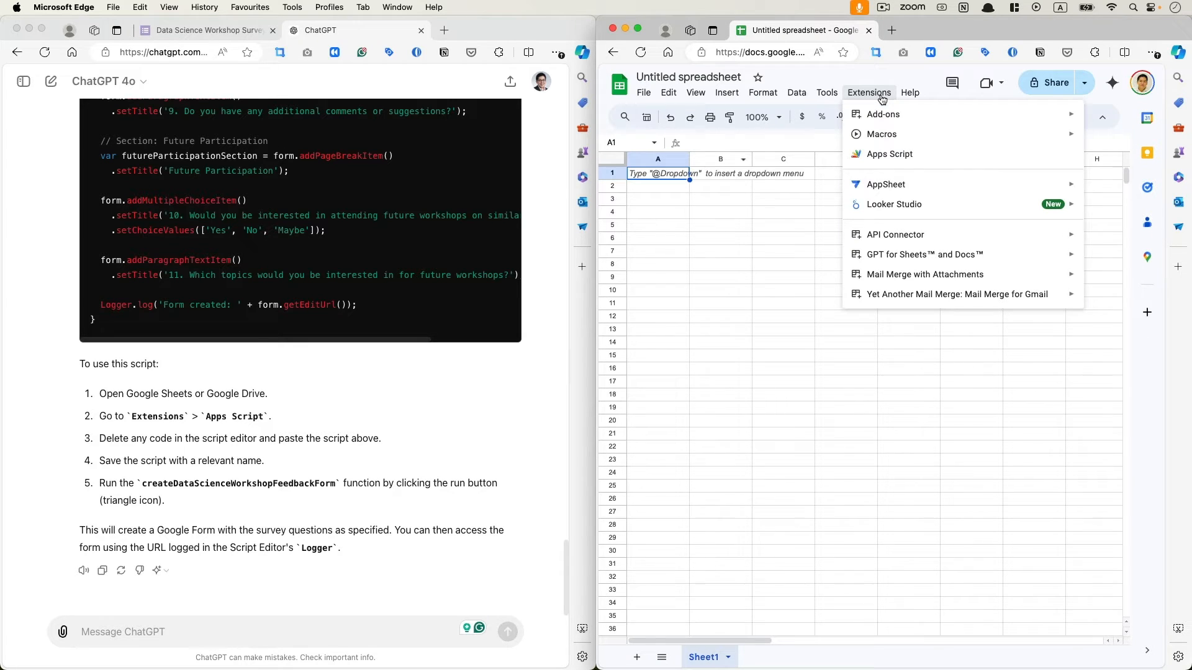
left_click(888, 154)
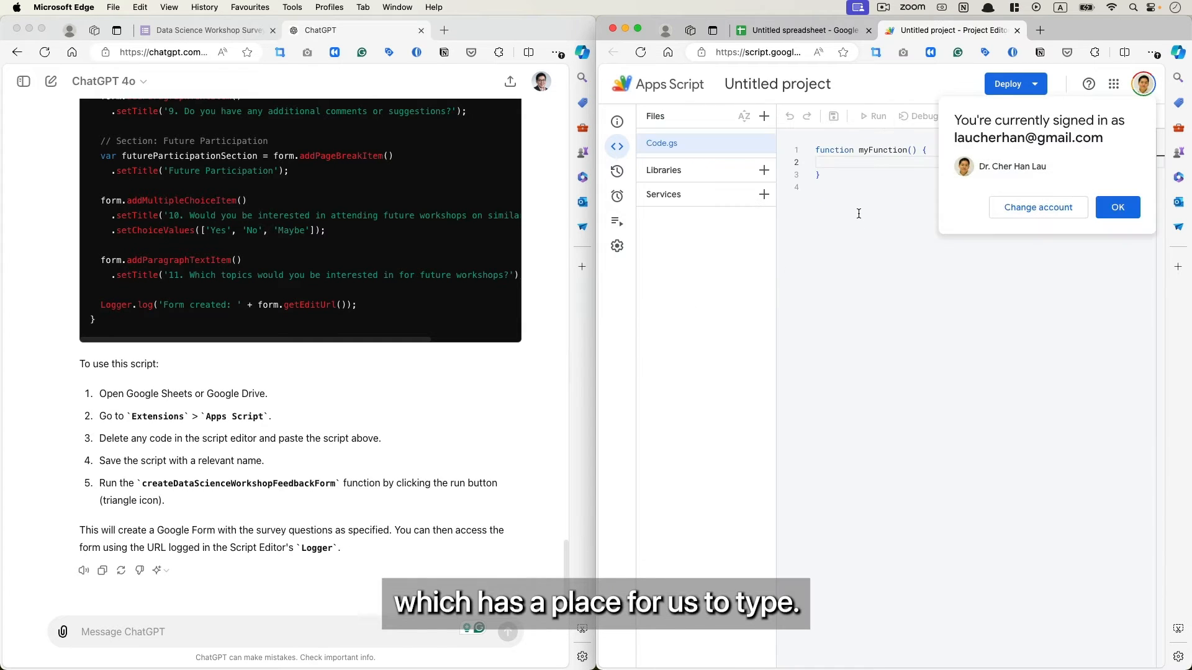
Dismiss the account notice and copy ChatGPT's form-building script to paste over the starter function
left_click(1116, 207)
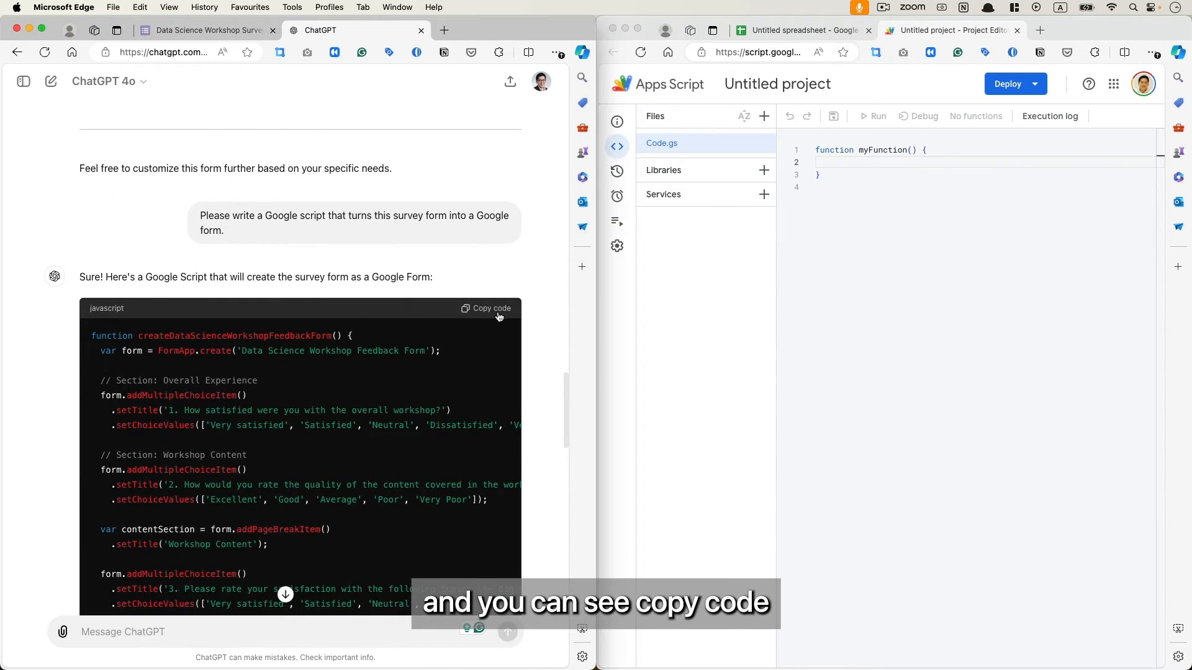
left_click(486, 308)
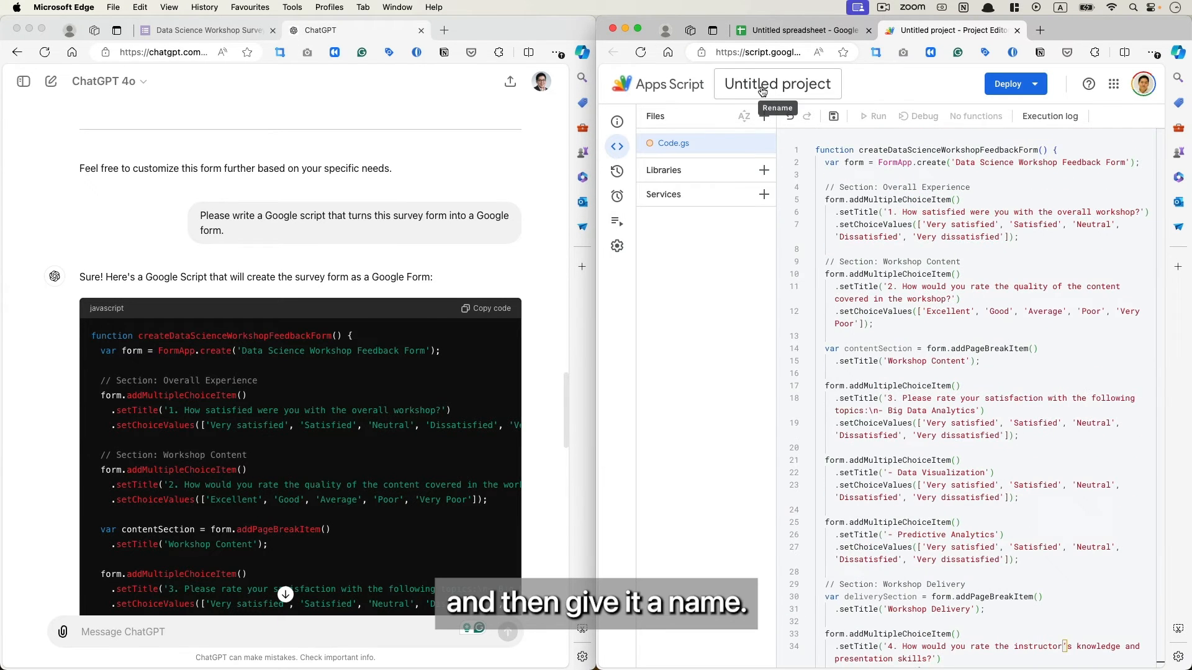
Rename the untitled Apps Script project to 'automatic survey form'
left_click(775, 83)
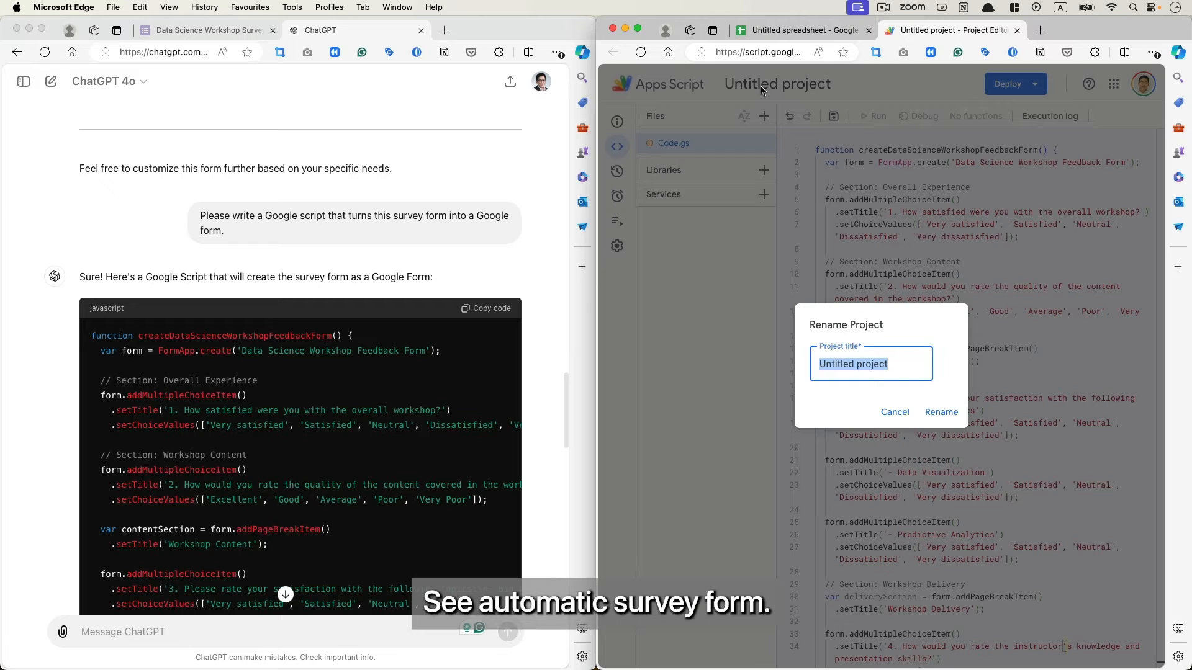
type("automatic survey form")
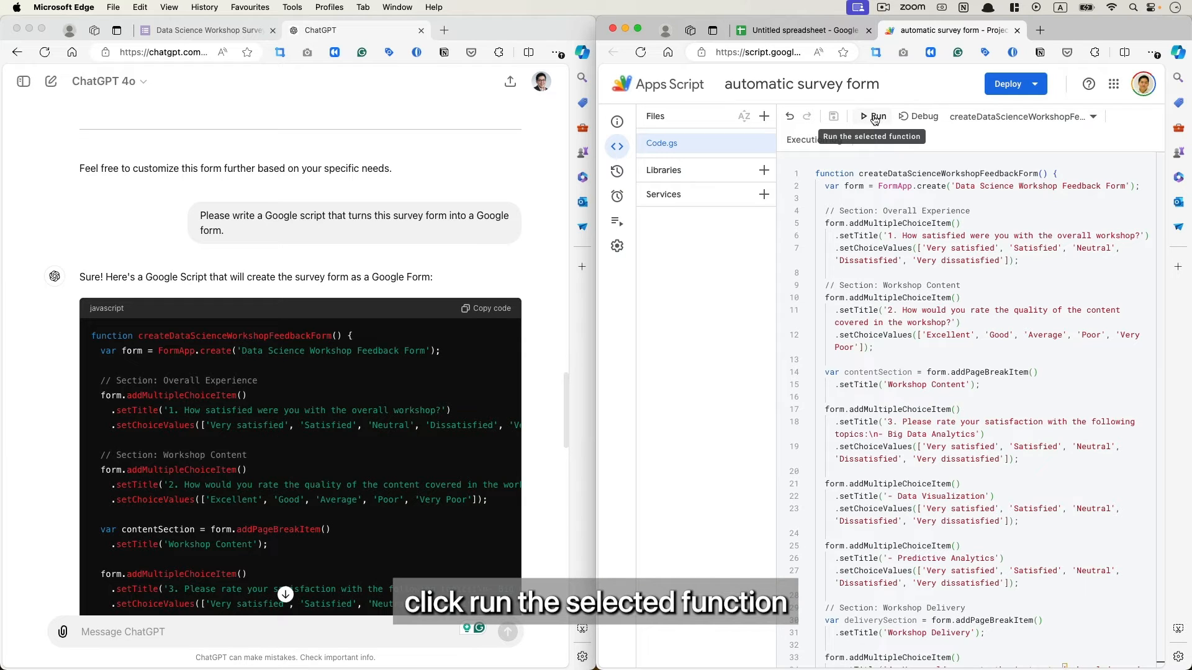
Run createDataScienceWorkshopFeedbackForm so the project requests data-access authorization
left_click(875, 117)
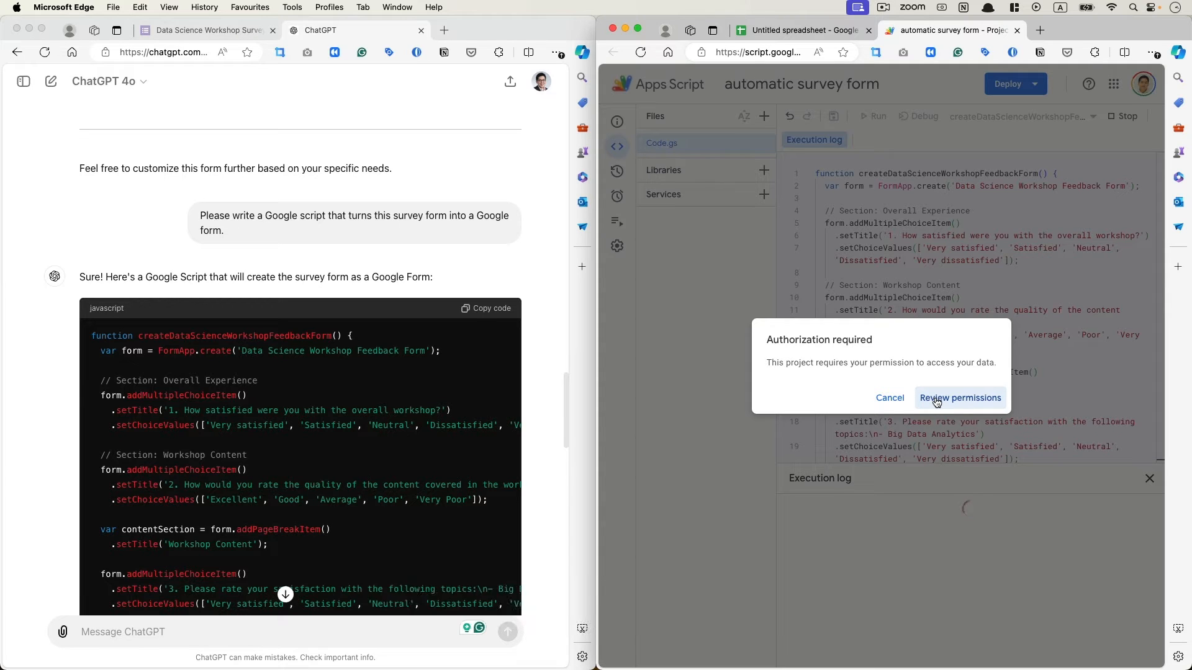
Review permissions, choose the Google account and allow the script to manage forms in Drive
left_click(959, 398)
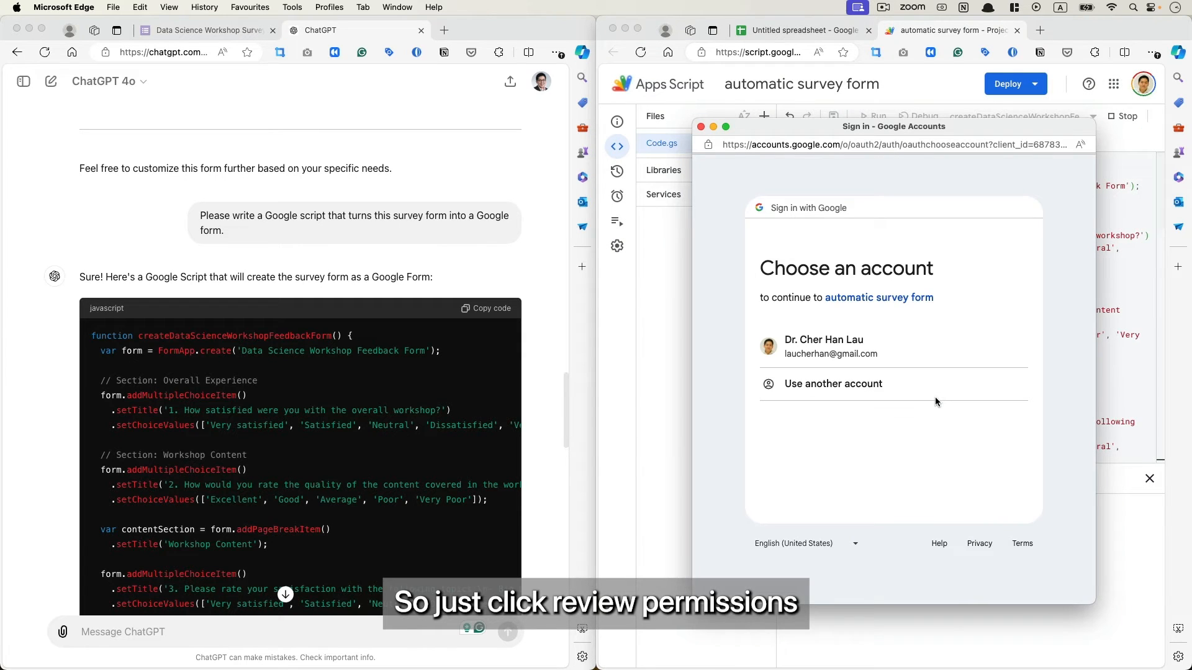
left_click(823, 346)
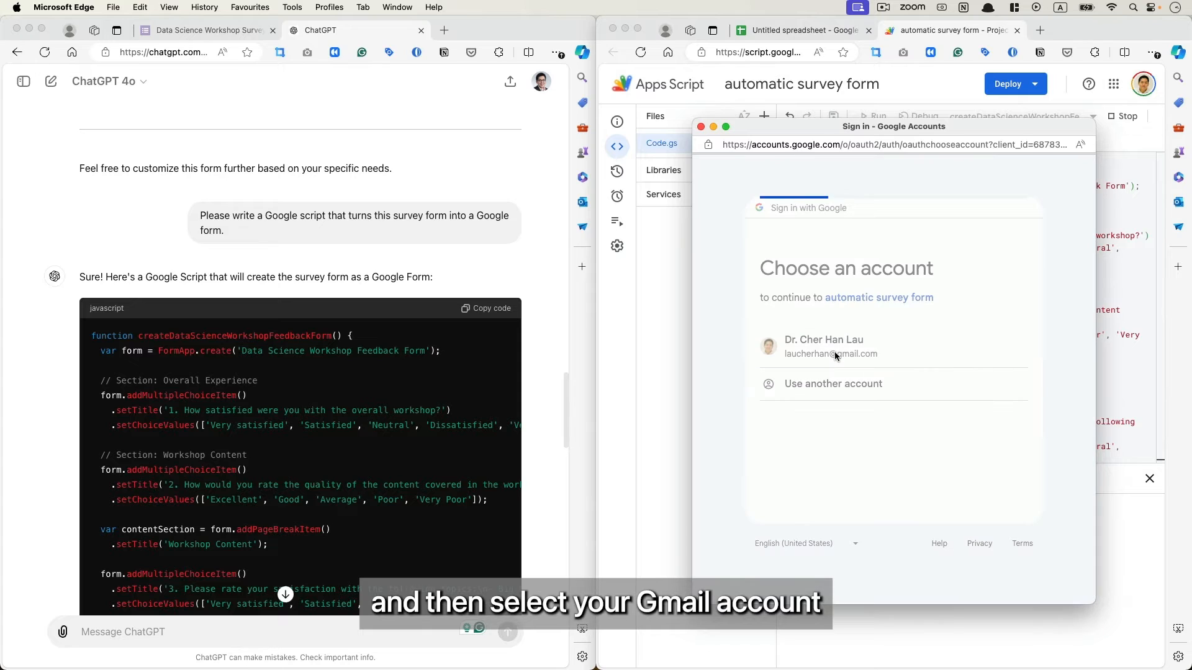
left_click(823, 346)
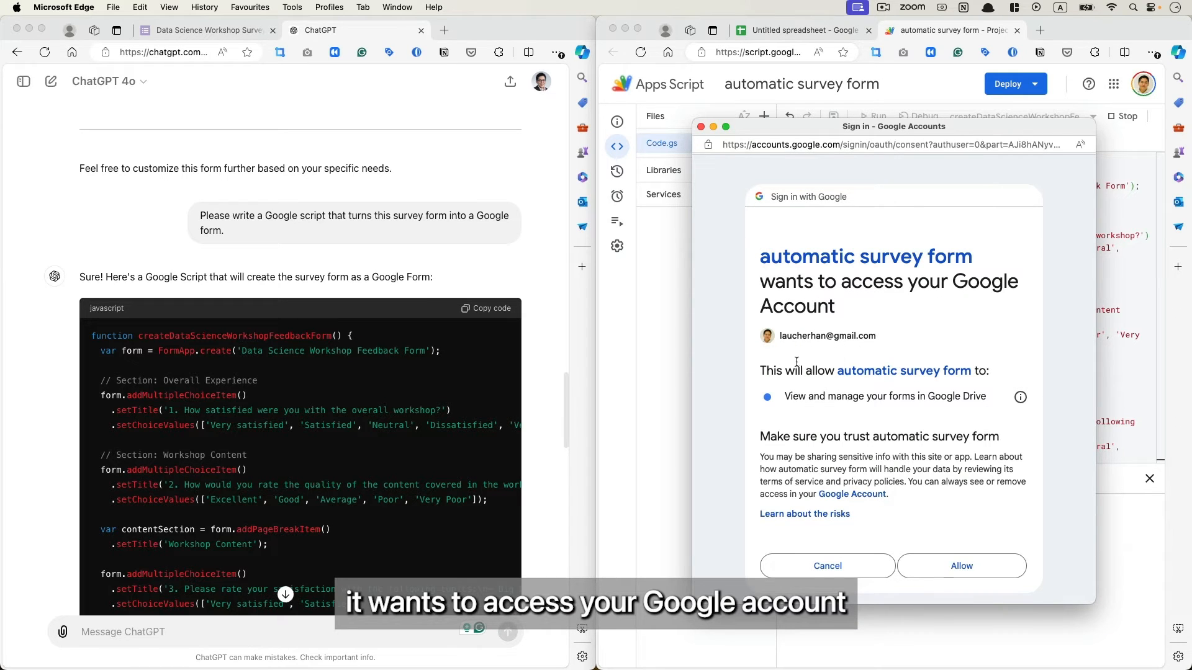
mouse_move(946, 401)
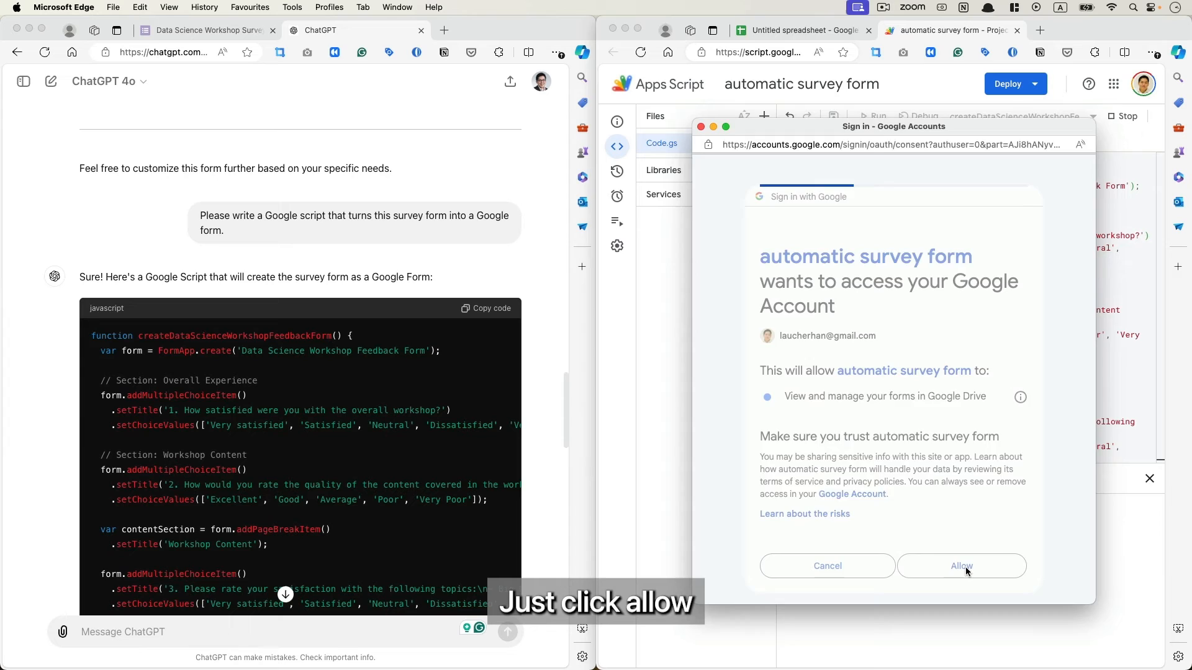
left_click(961, 566)
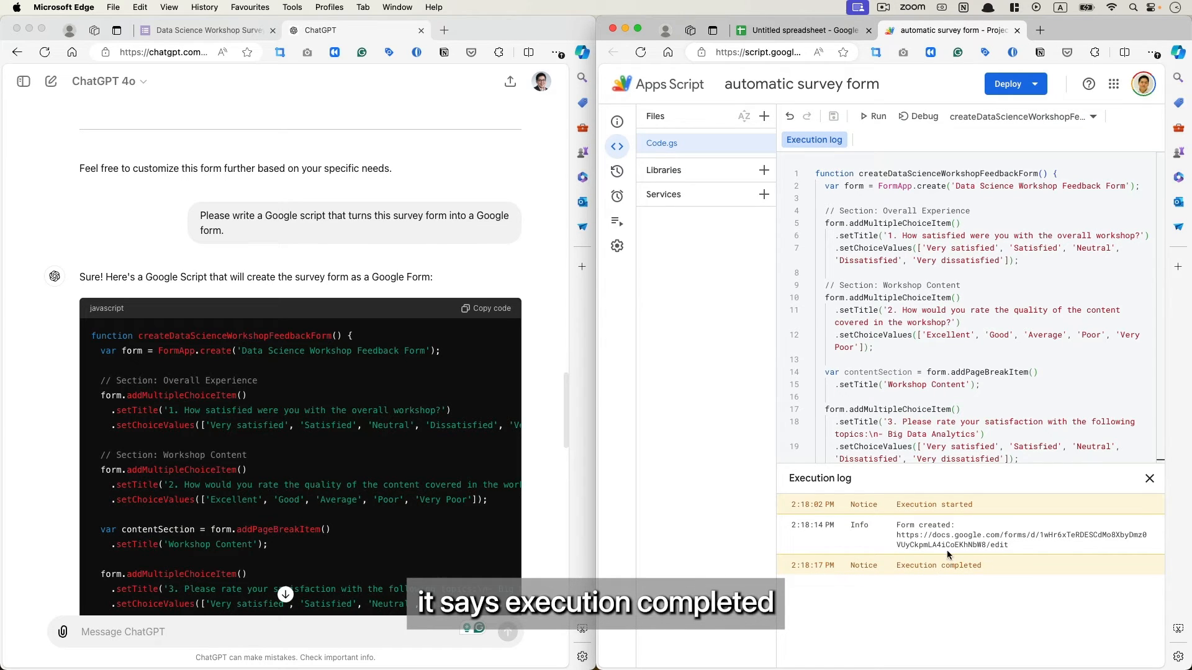
mouse_move(897, 534)
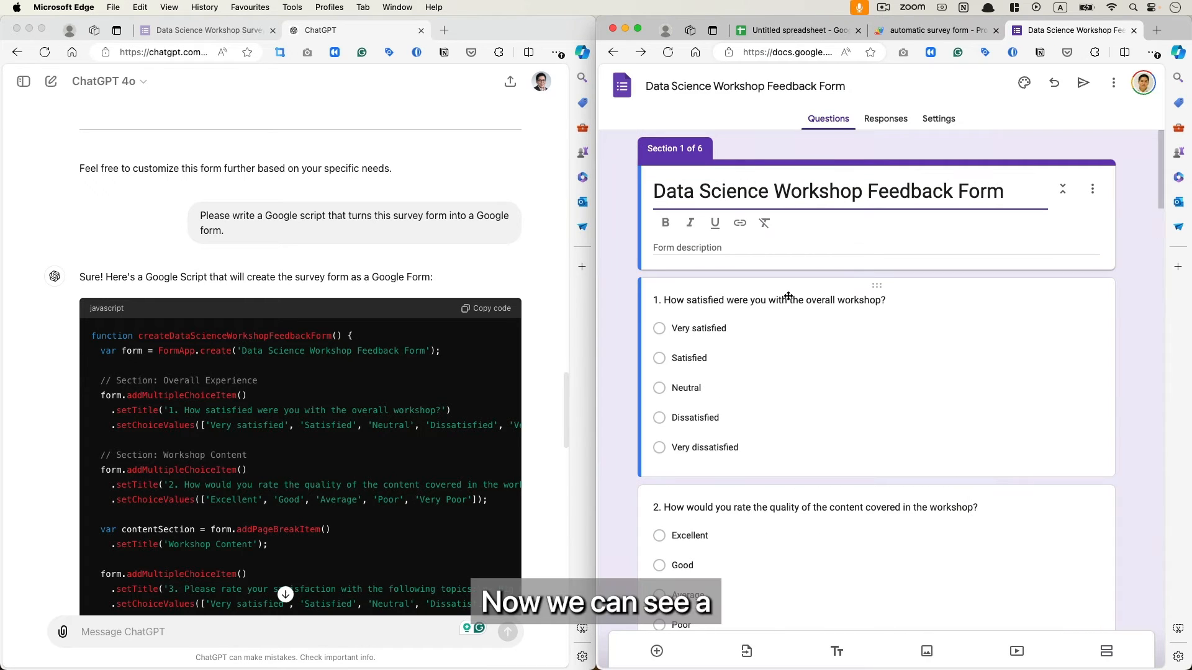
mouse_move(875, 379)
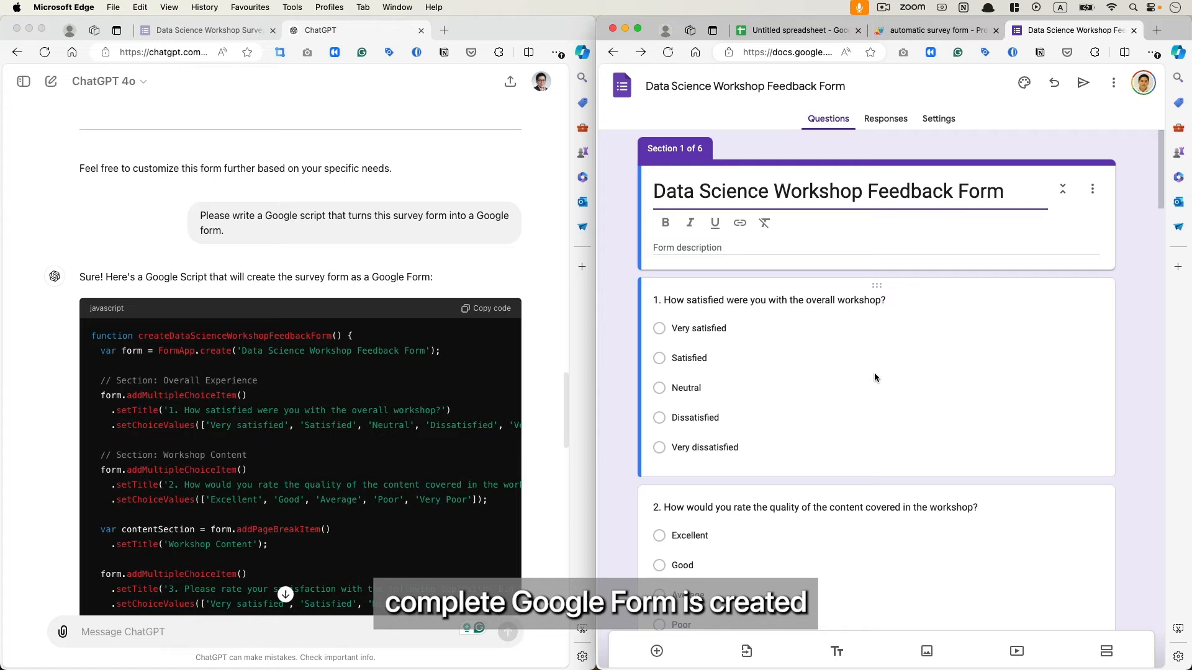
scroll("down", 3)
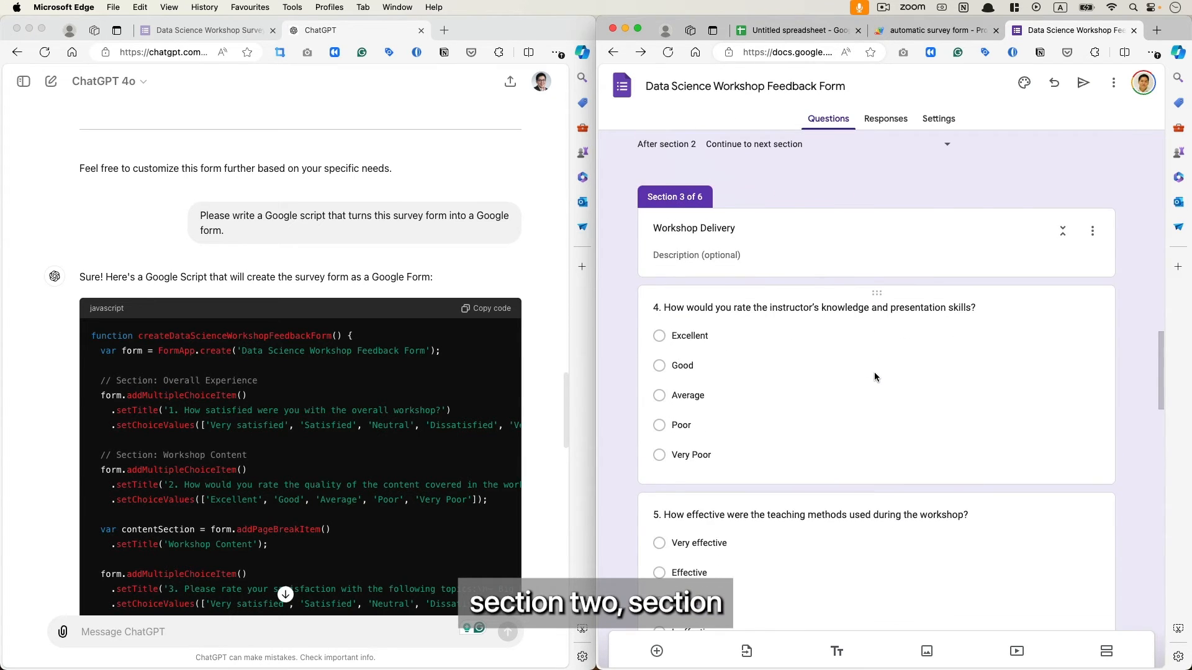
scroll("down", 3)
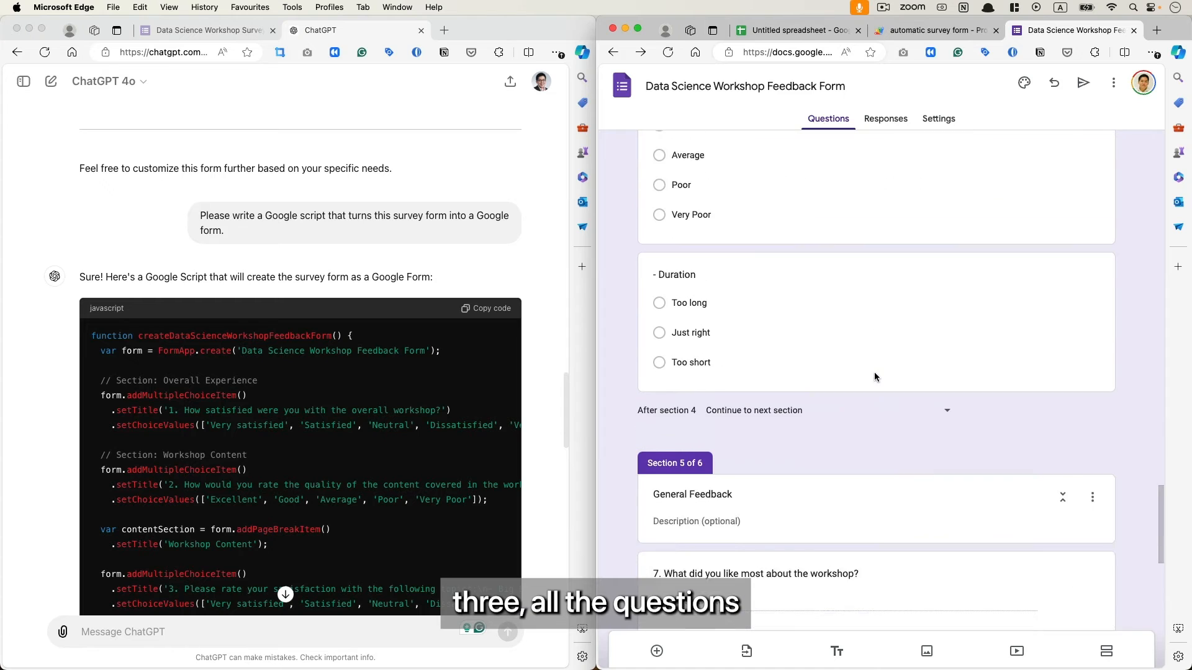
scroll("down", 3)
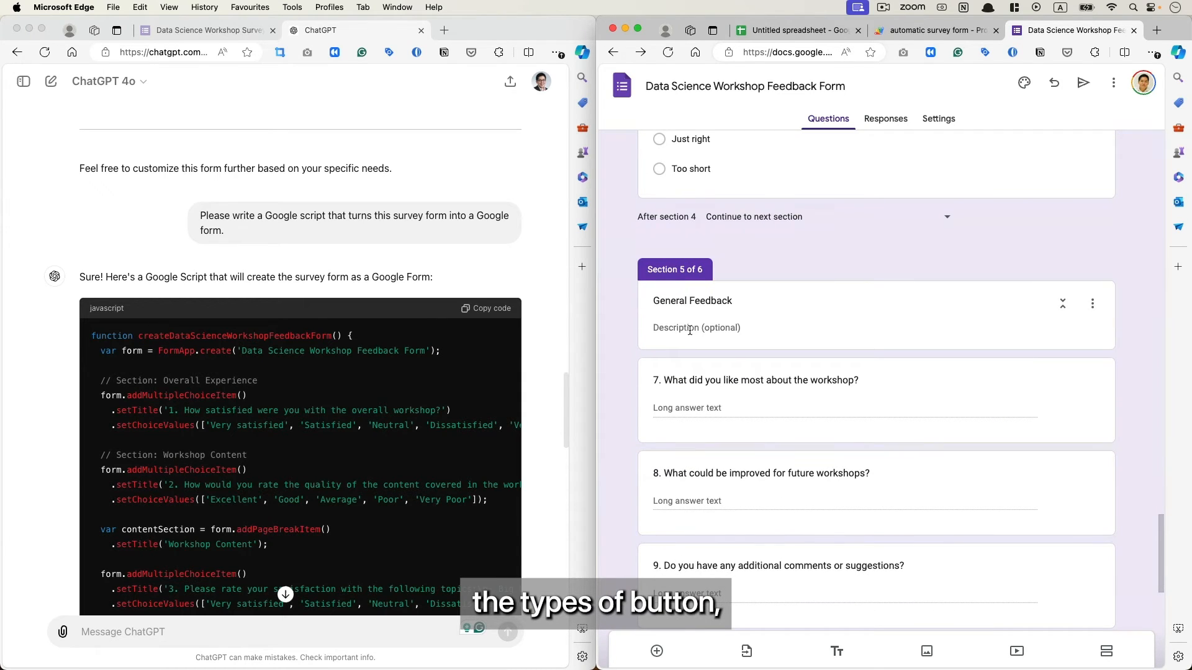
scroll("down", 3)
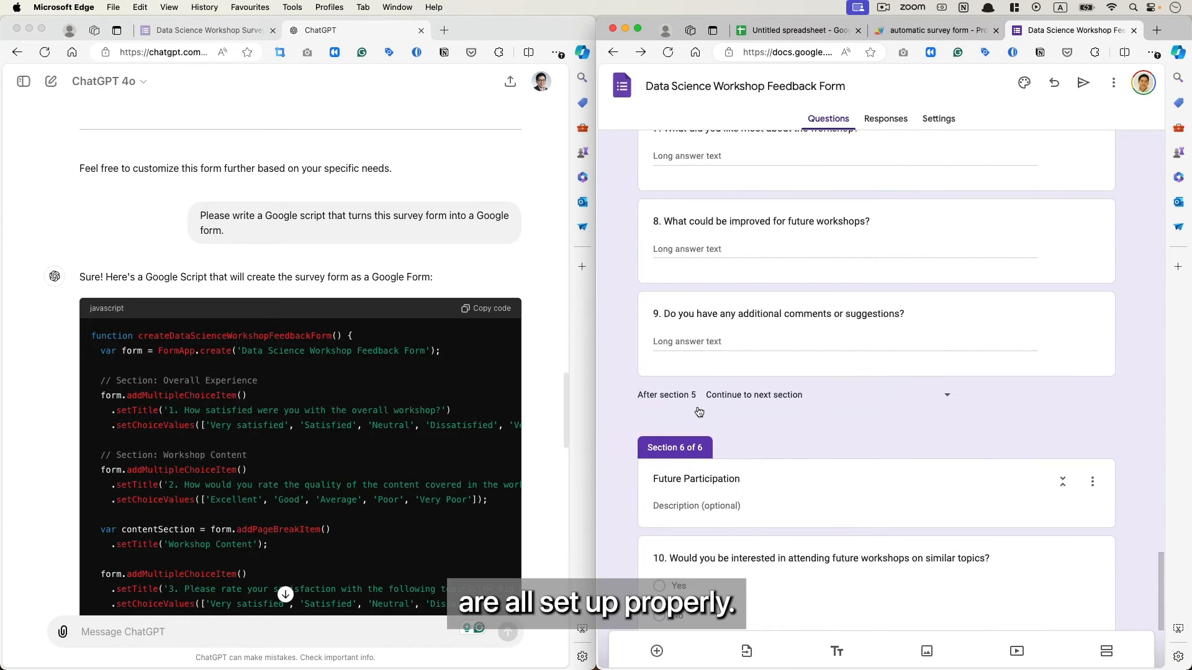
scroll("down", 3)
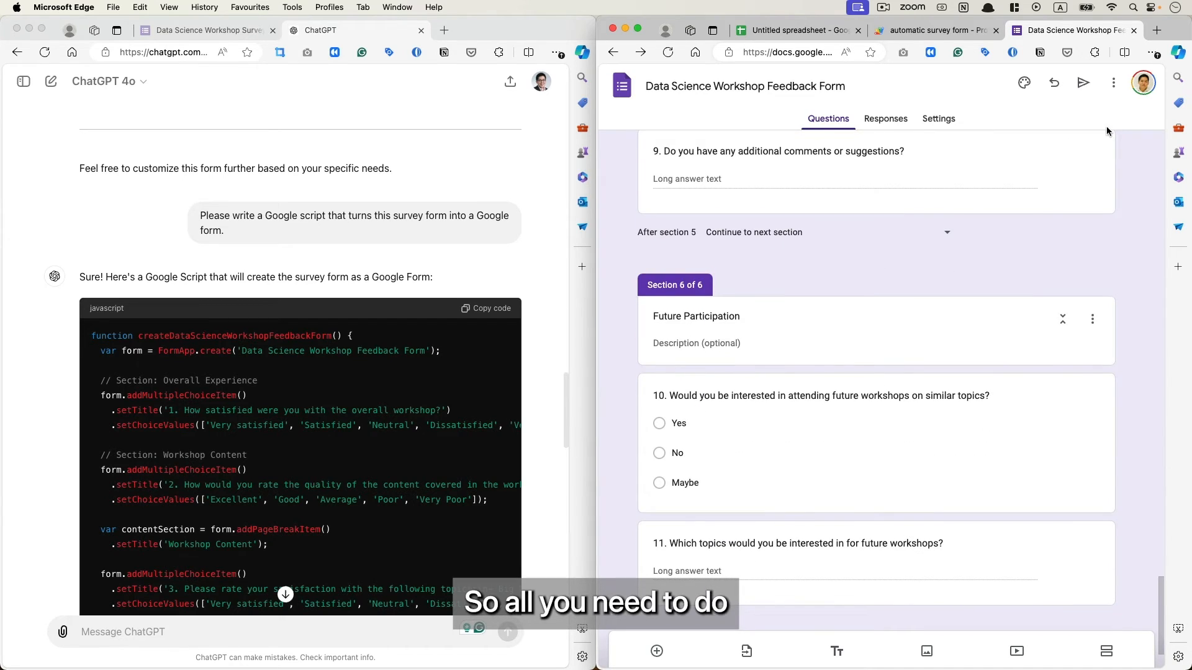
Bring up the Send form dialog and show the feedback form's shareable link
left_click(1083, 83)
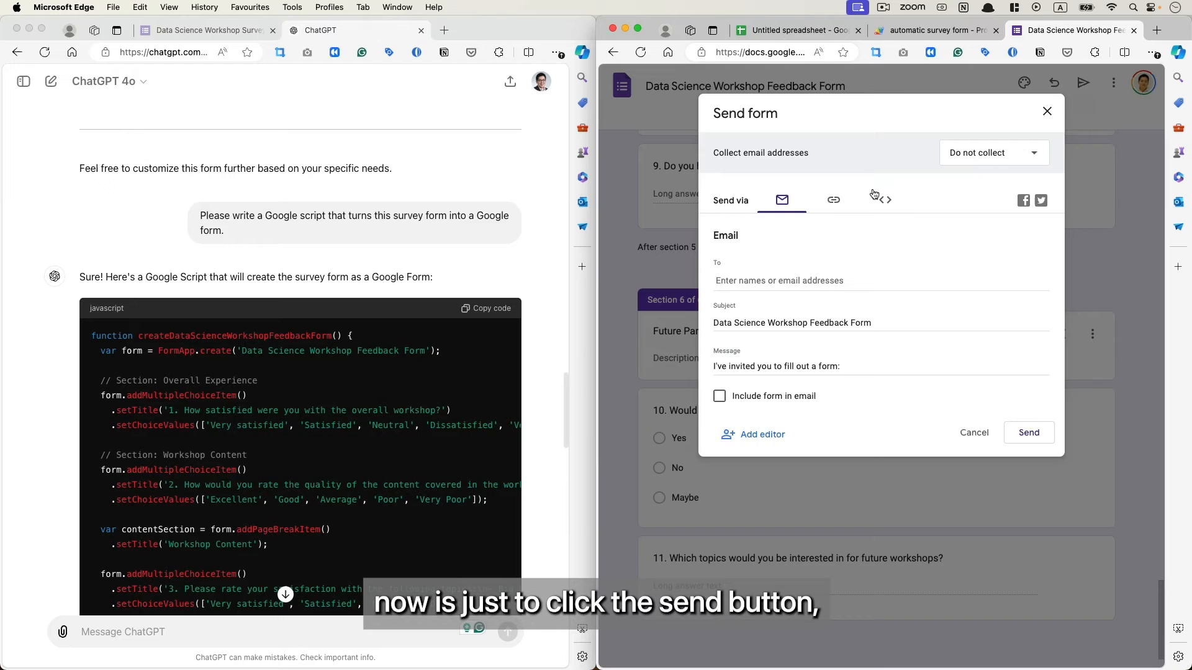
left_click(833, 199)
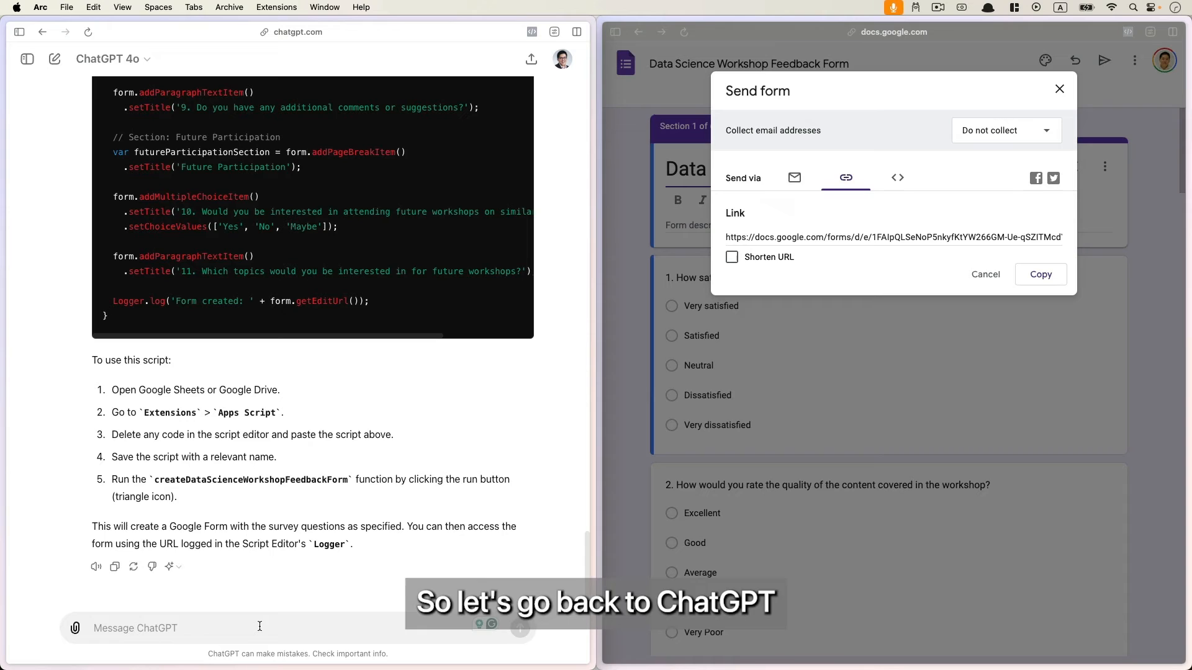
Ask ChatGPT to reduce the script to five questions and add one related to teaching quality
type("Please reduce the questions to 5 questions only.")
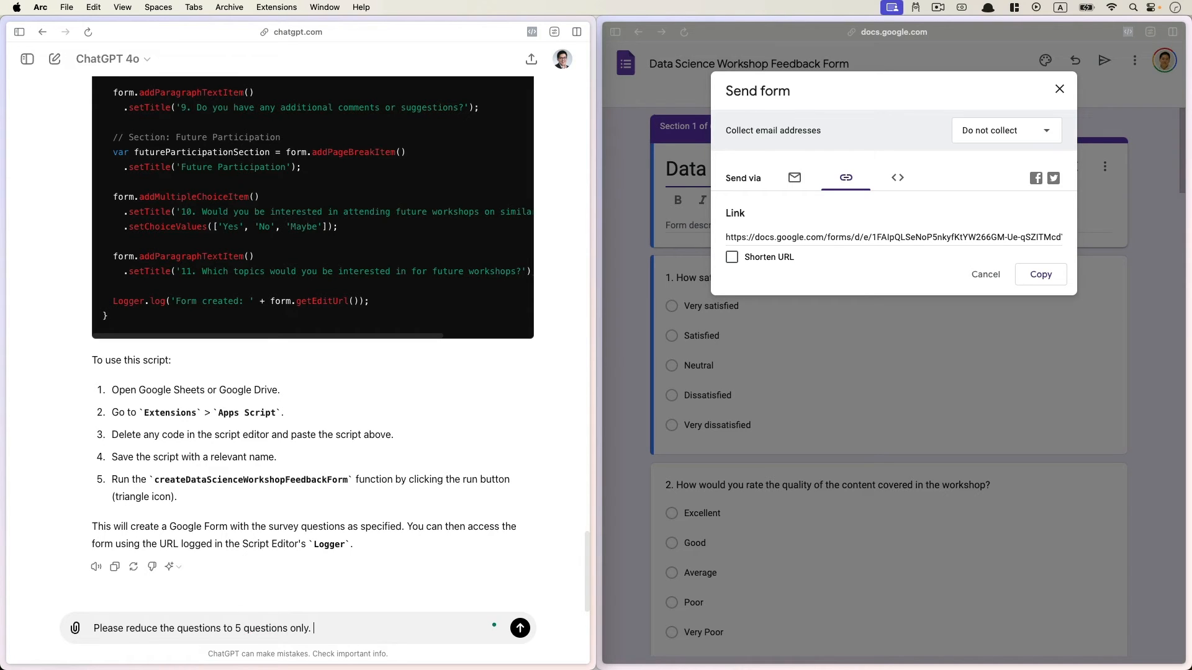
type("And add a ques")
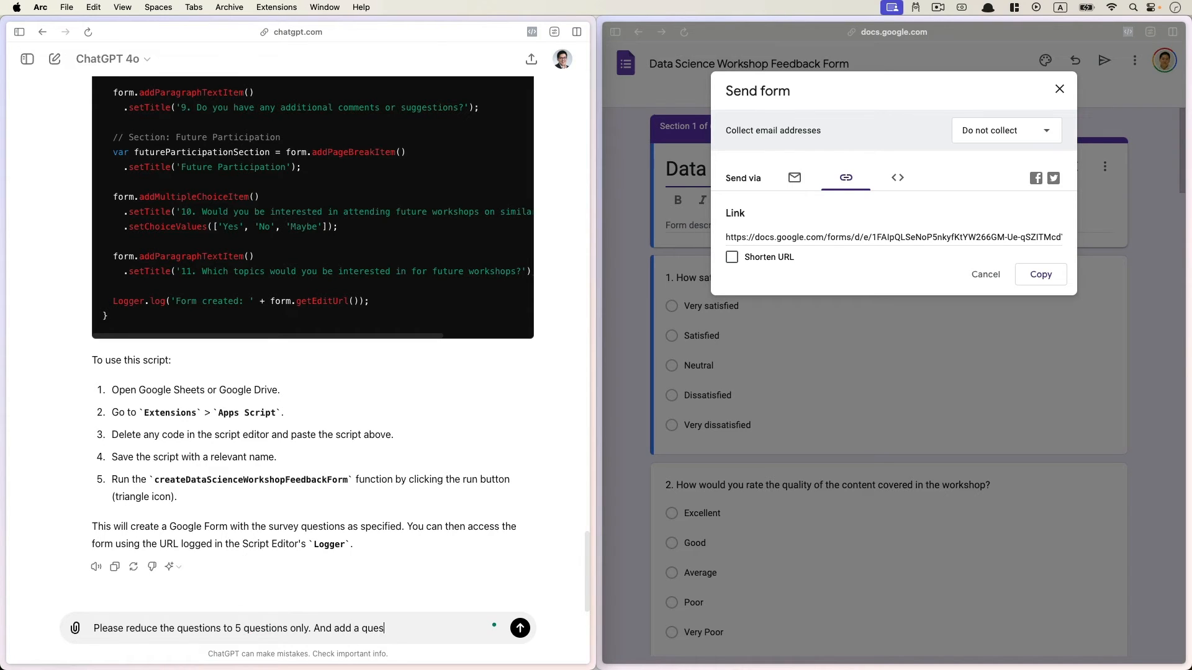
type("tion that is realt")
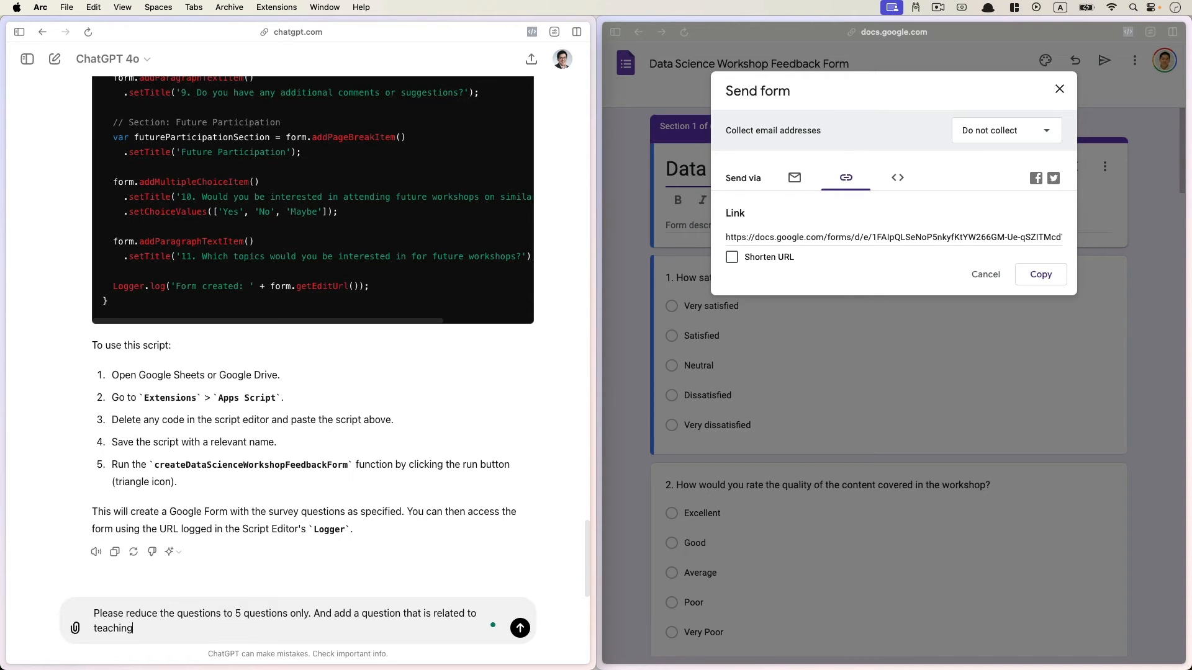
left_click(520, 628)
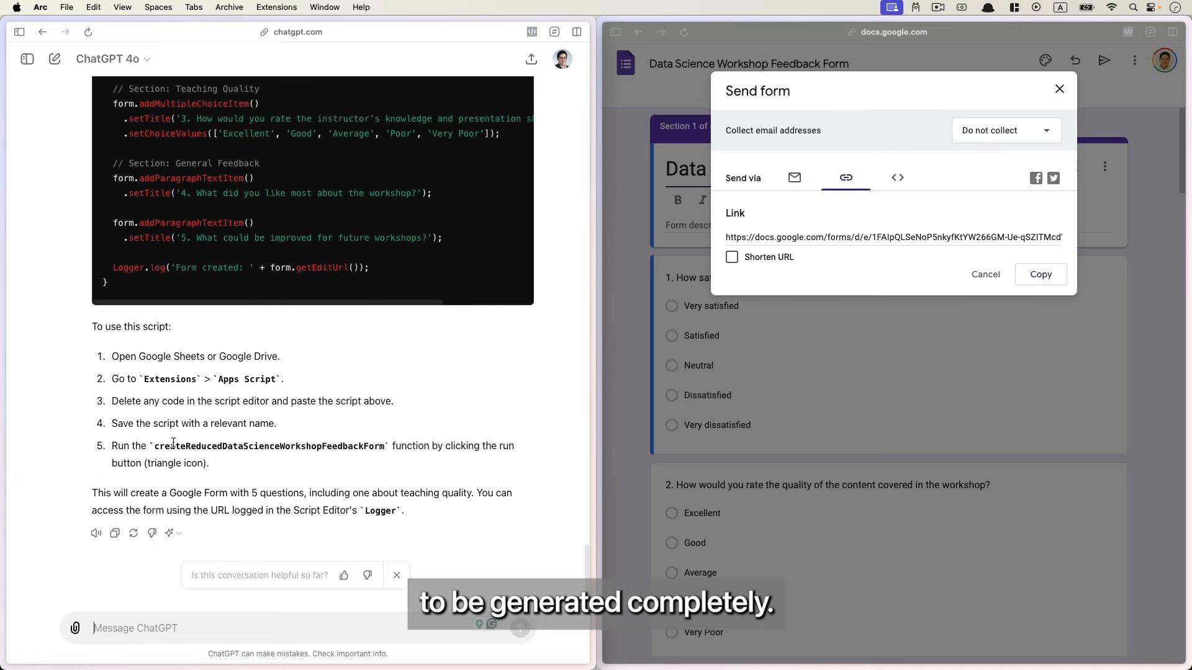
Start another blank spreadsheet from the Sheets home page and open its Apps Script editor
left_click(1059, 89)
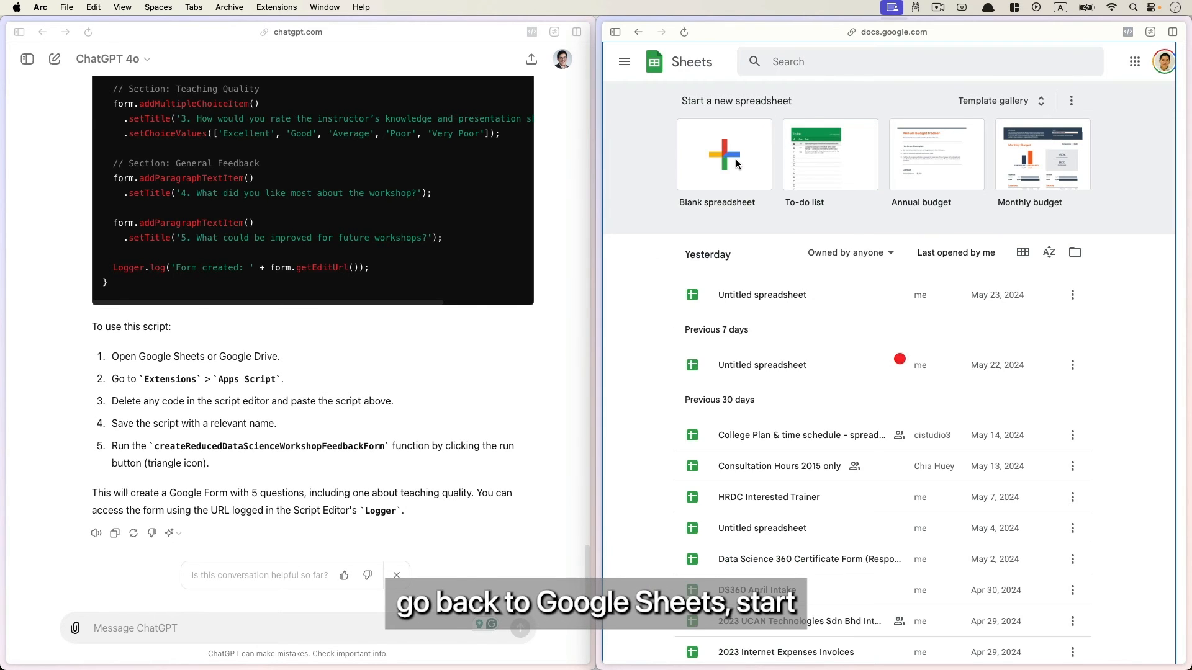
left_click(722, 153)
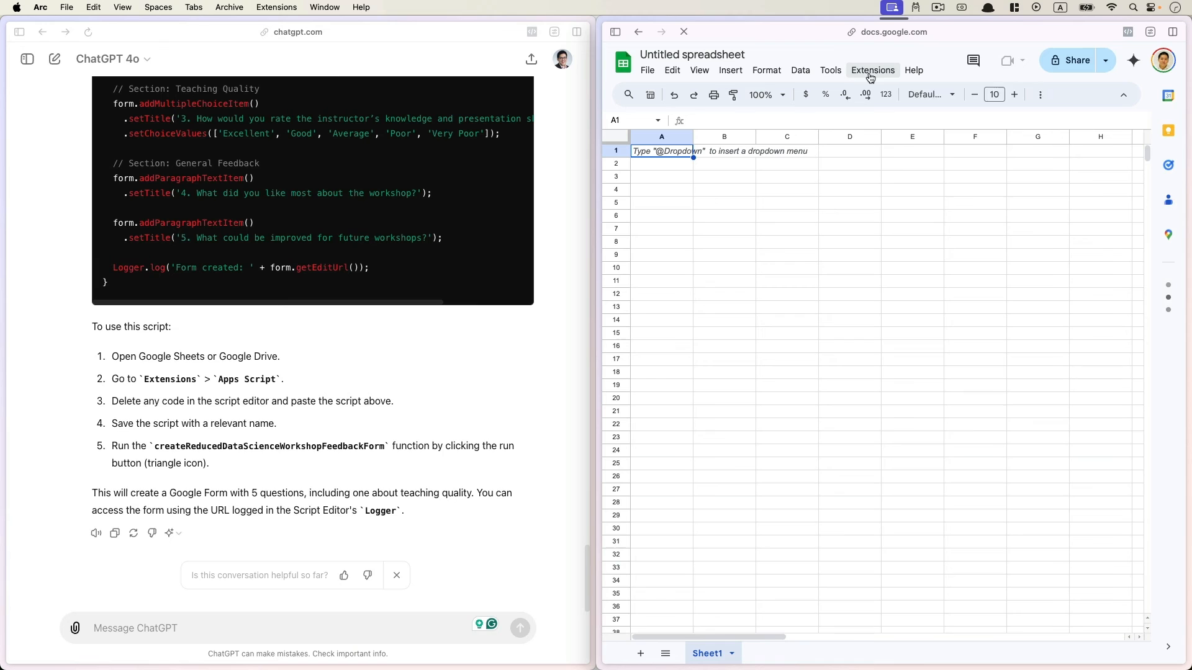
left_click(871, 70)
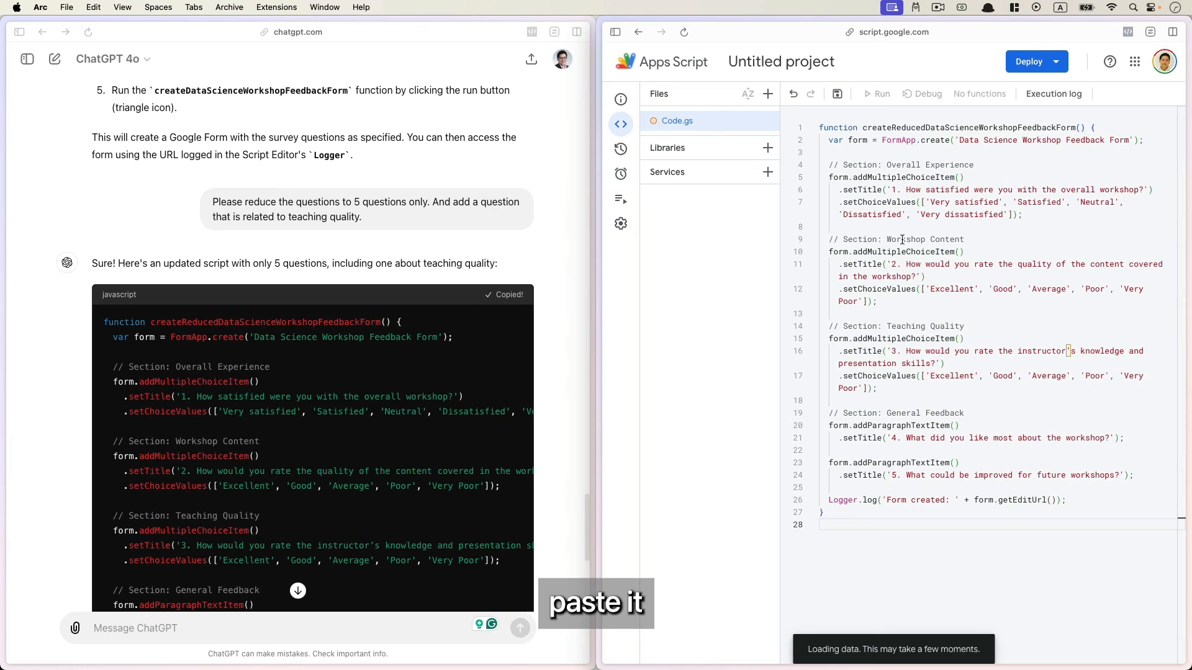
Save the pasted five-question script, run it and begin reviewing its permissions
left_click(837, 93)
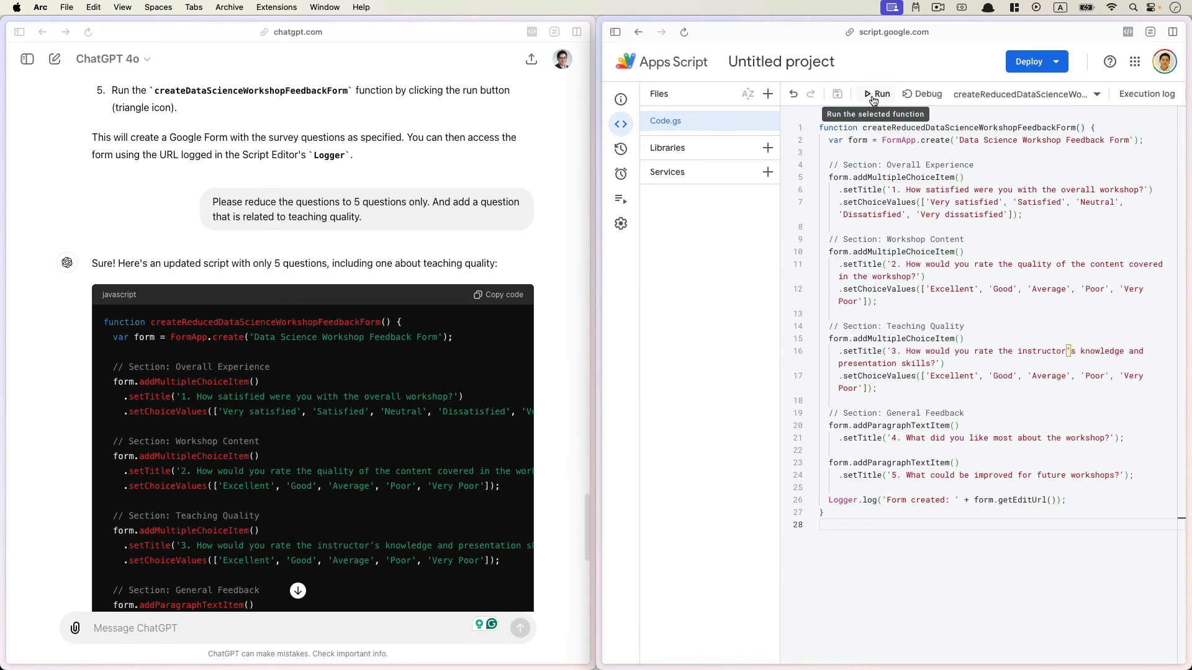
left_click(875, 93)
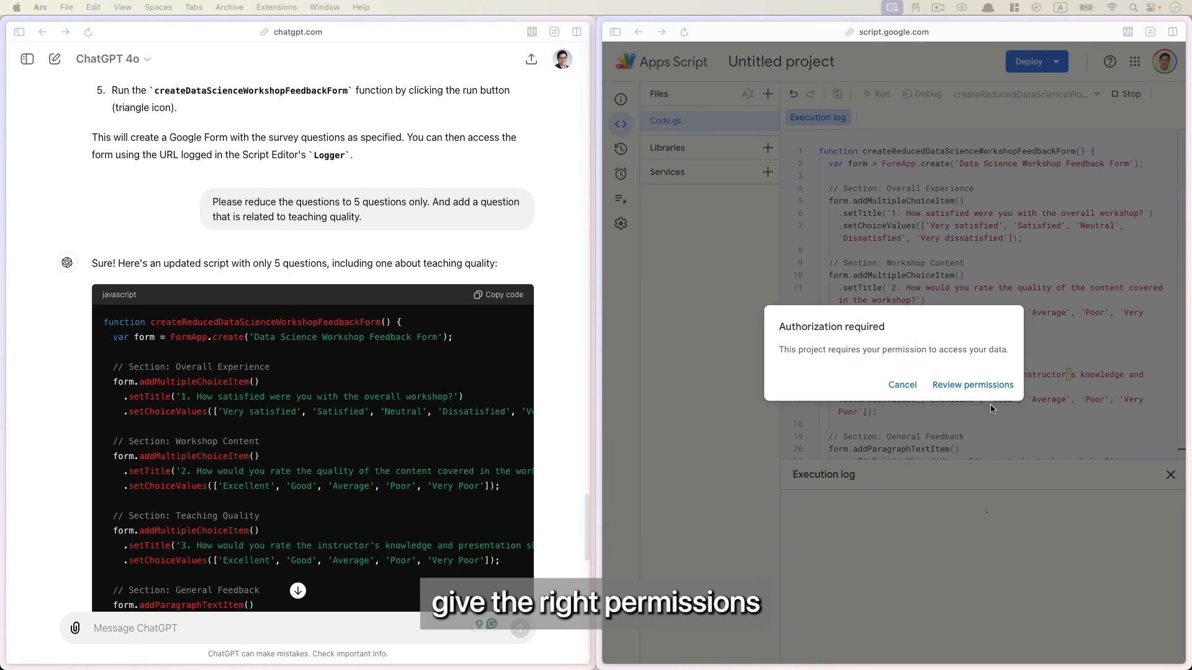
left_click(972, 385)
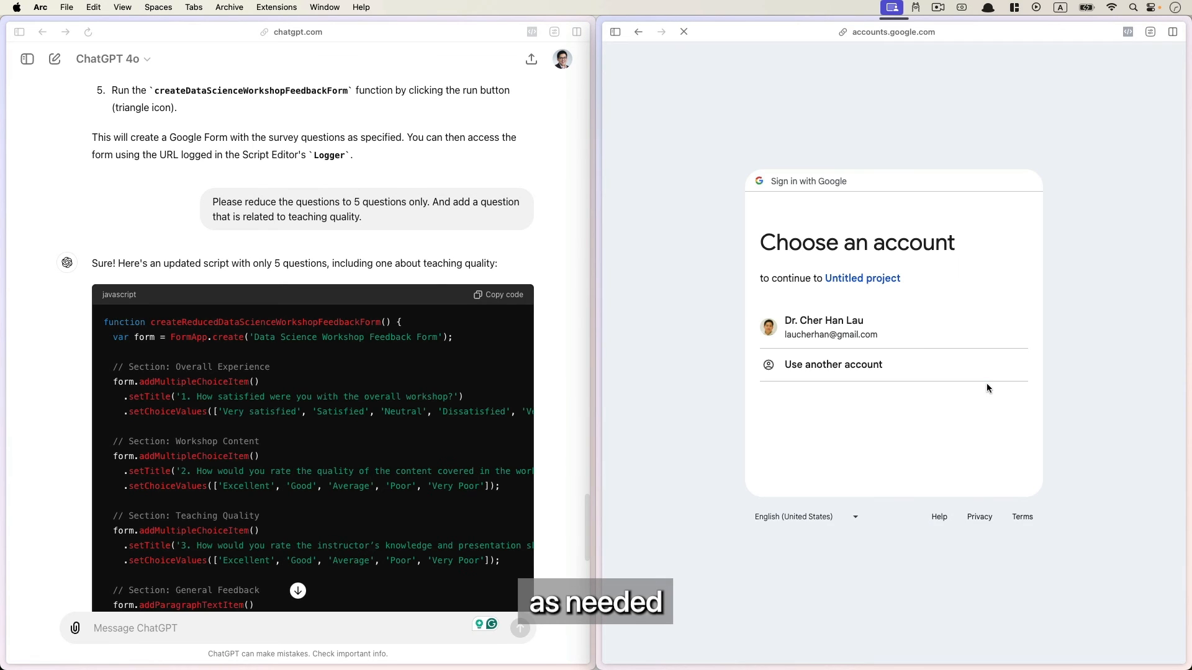
Sign in with the Google account and allow the project to manage forms
left_click(823, 326)
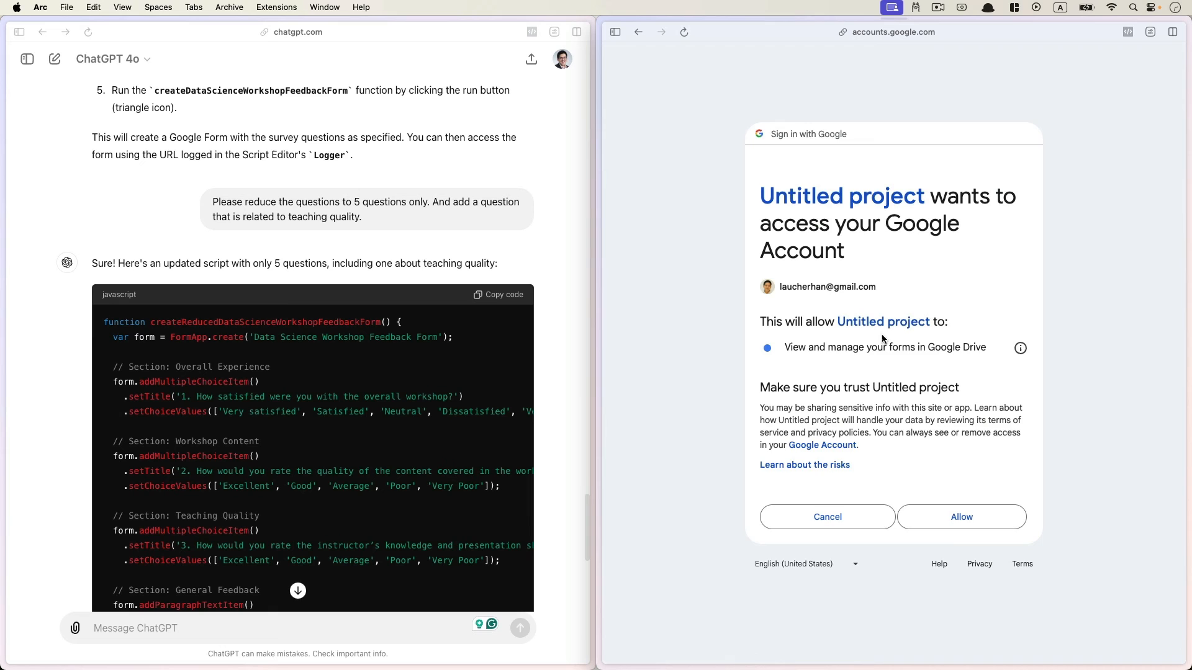
left_click(961, 517)
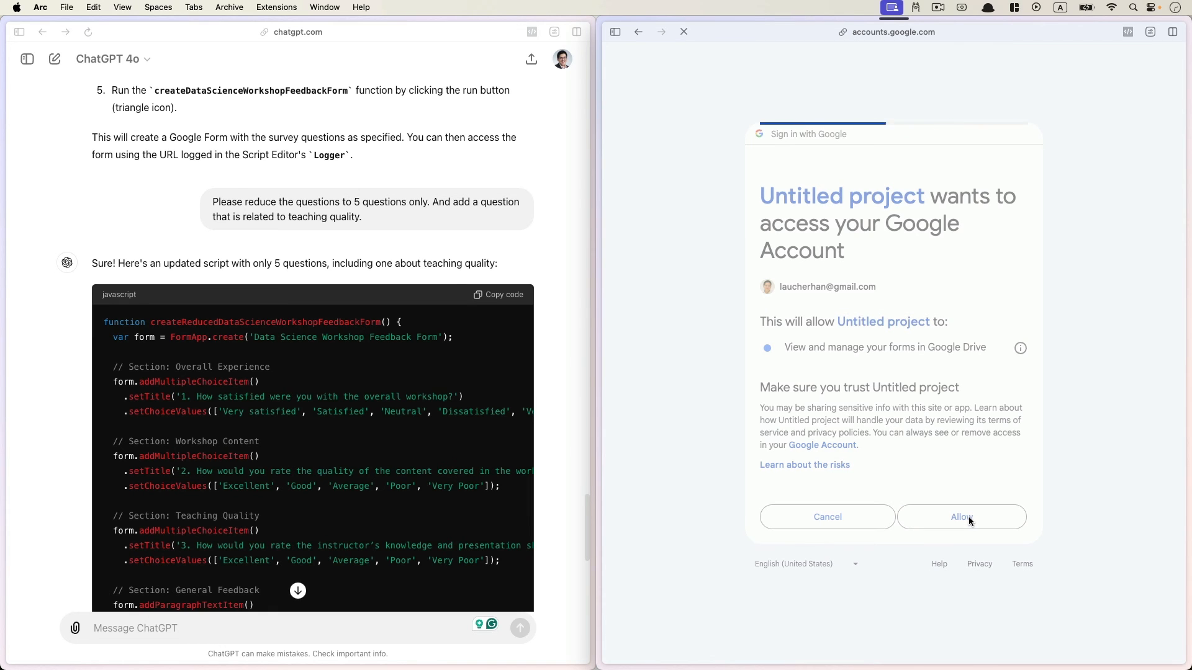
left_click(961, 516)
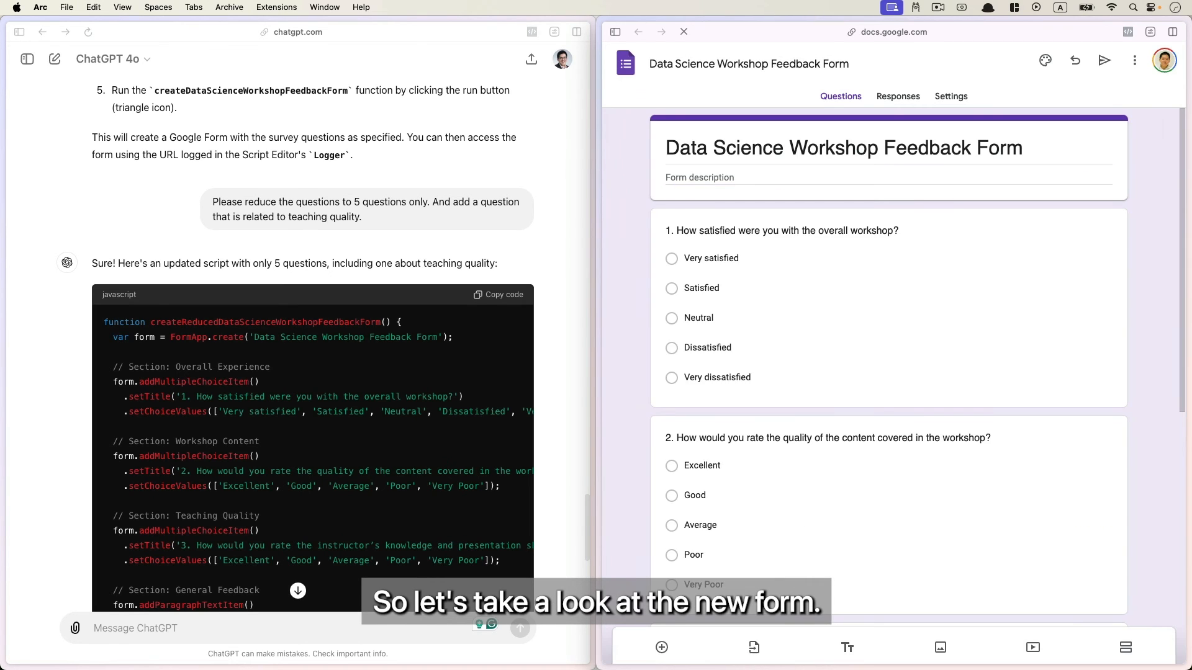
scroll("down", 3)
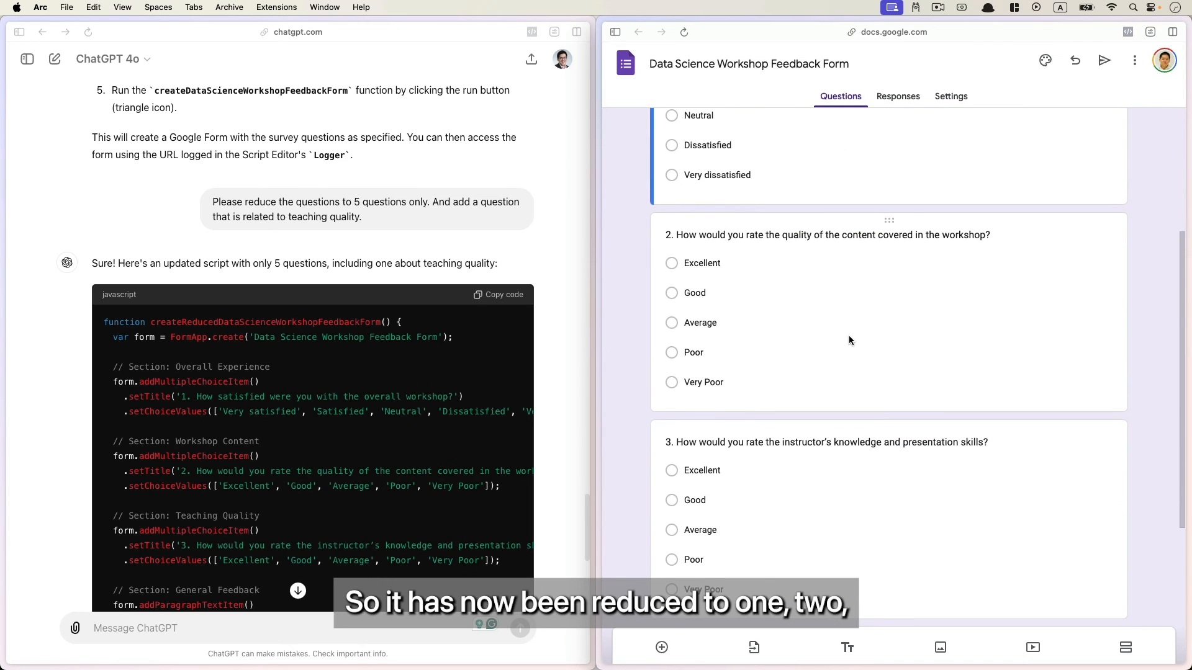
scroll("down", 3)
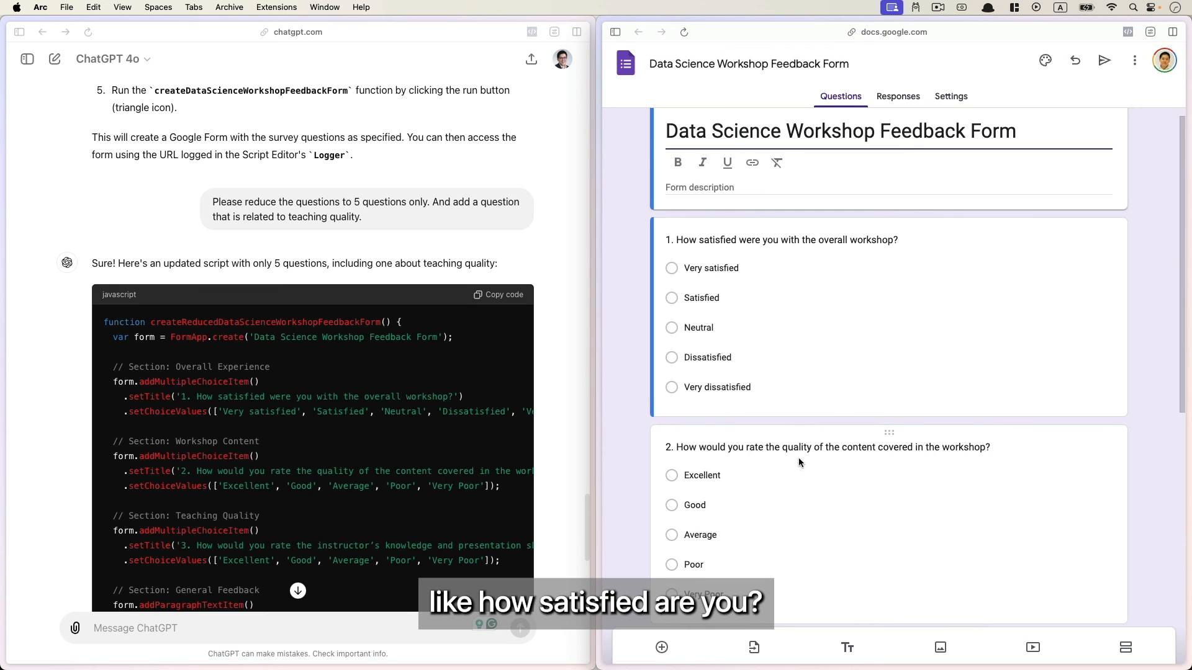
mouse_move(812, 486)
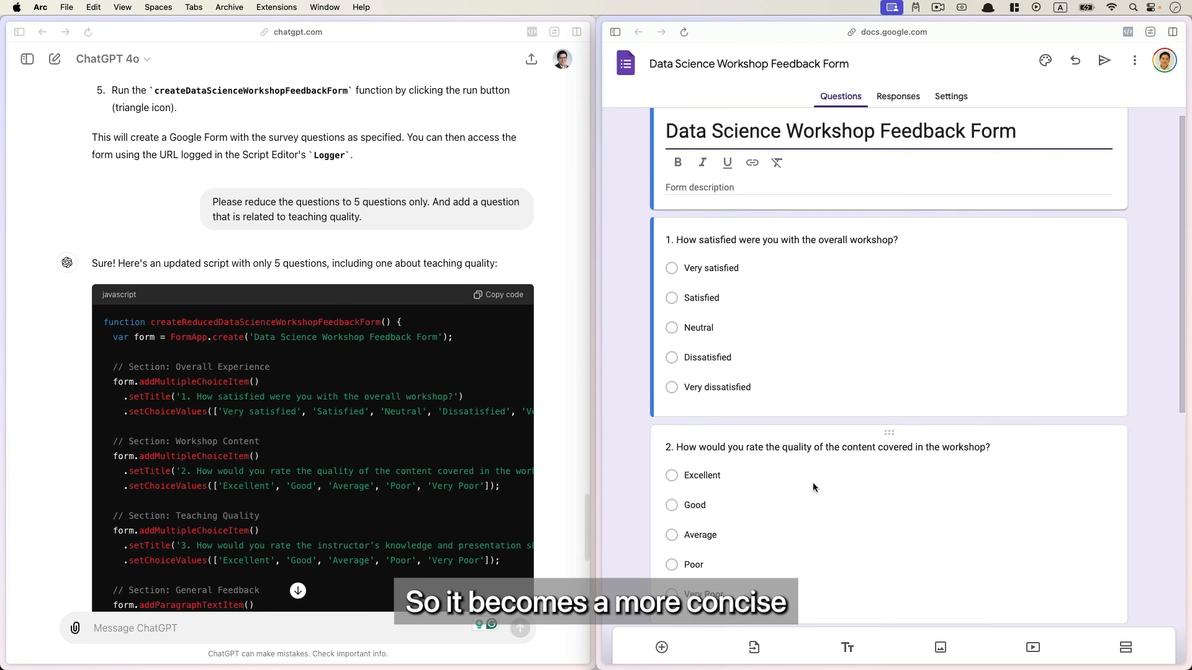